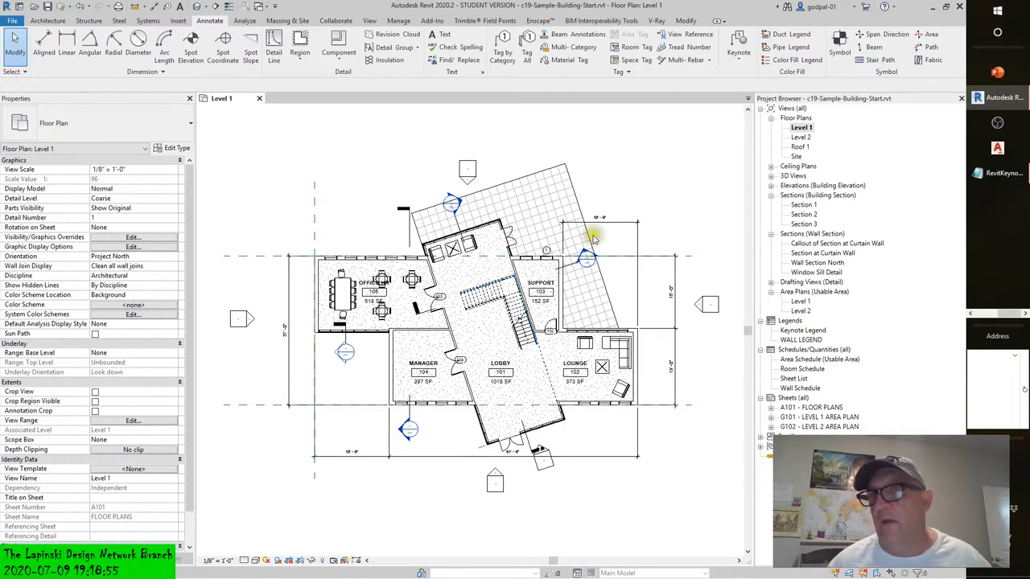
pyautogui.moveTo(1002, 173)
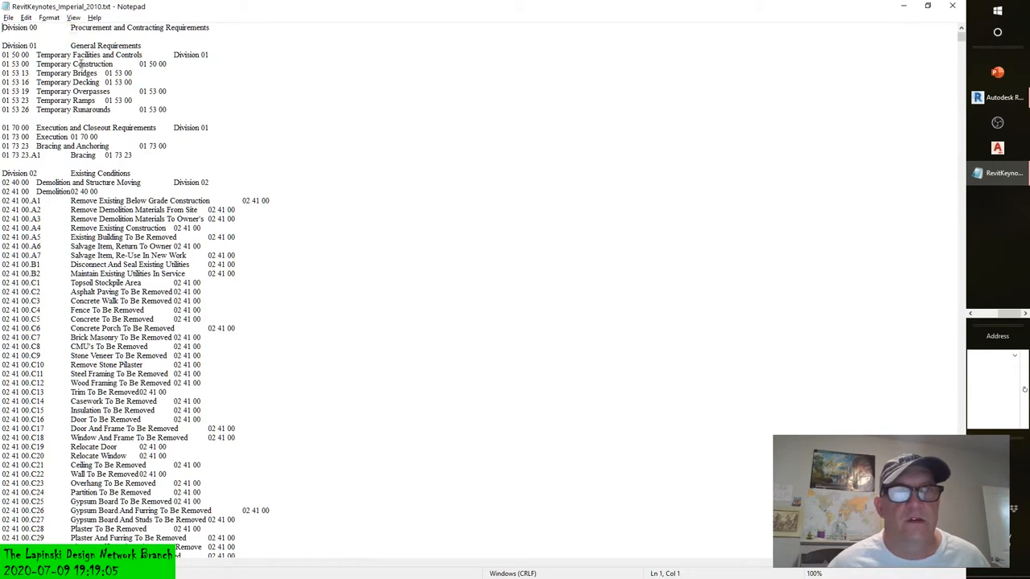
# Step: Scroll the keynote file from Division 00 down to Division 03 cast-in-place and precast concrete codes
pyautogui.scroll(-3)
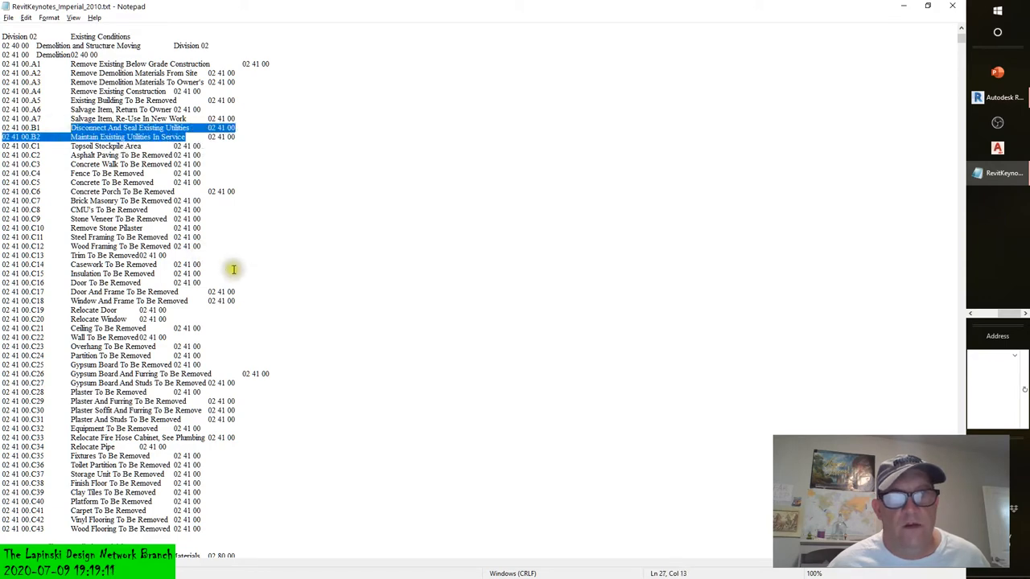
pyautogui.scroll(-3)
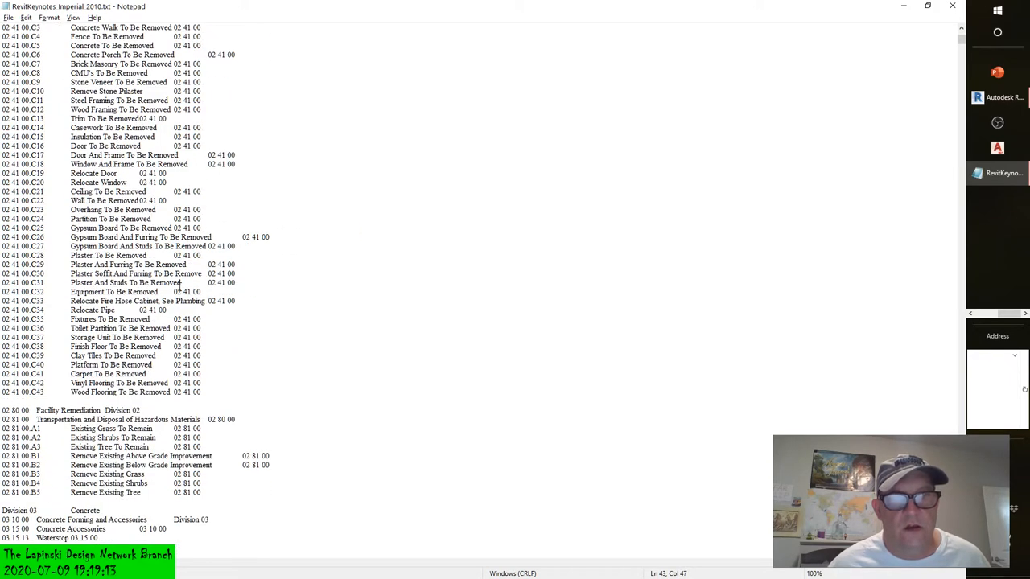
pyautogui.scroll(-3)
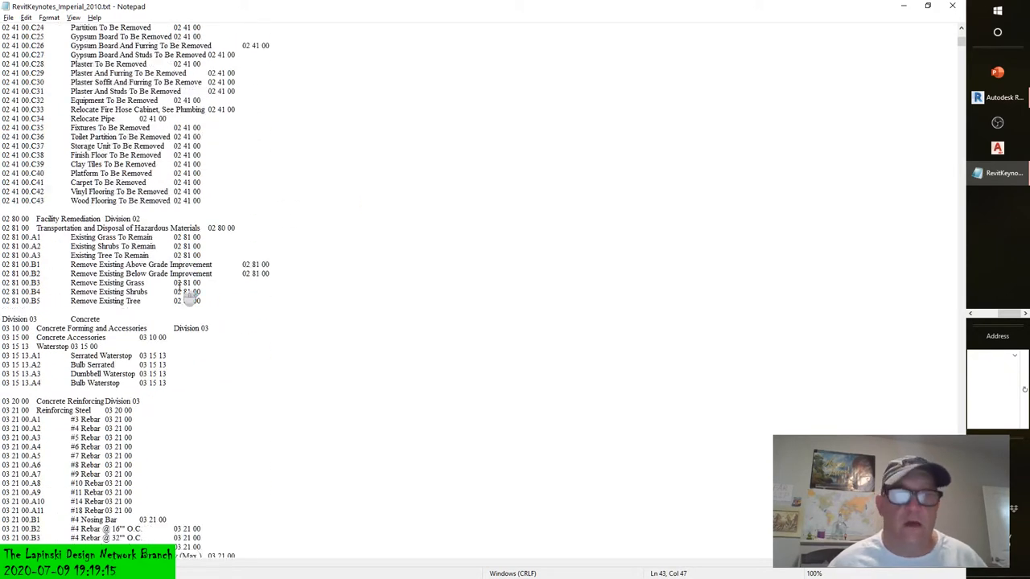
pyautogui.scroll(-3)
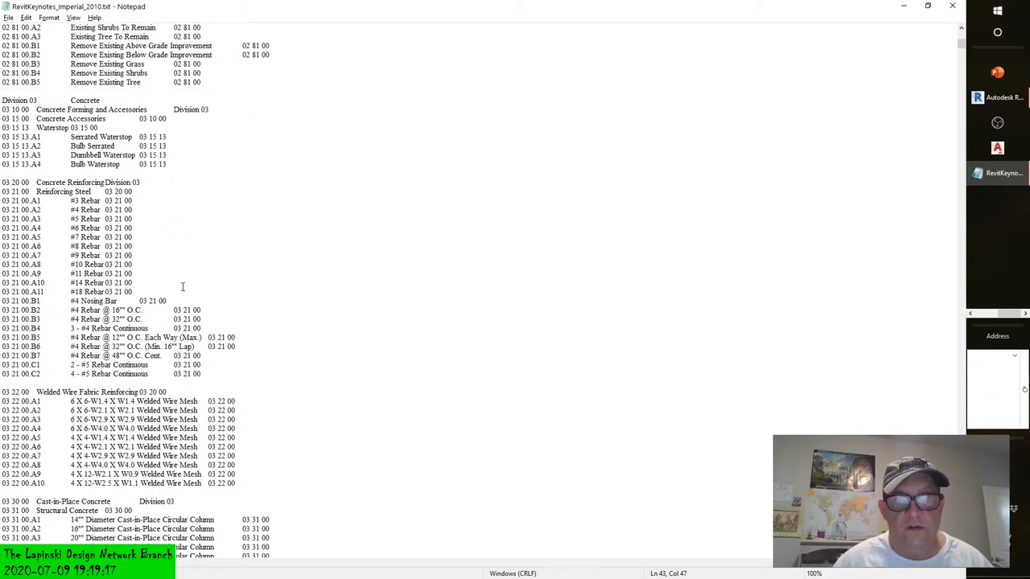
pyautogui.scroll(-3)
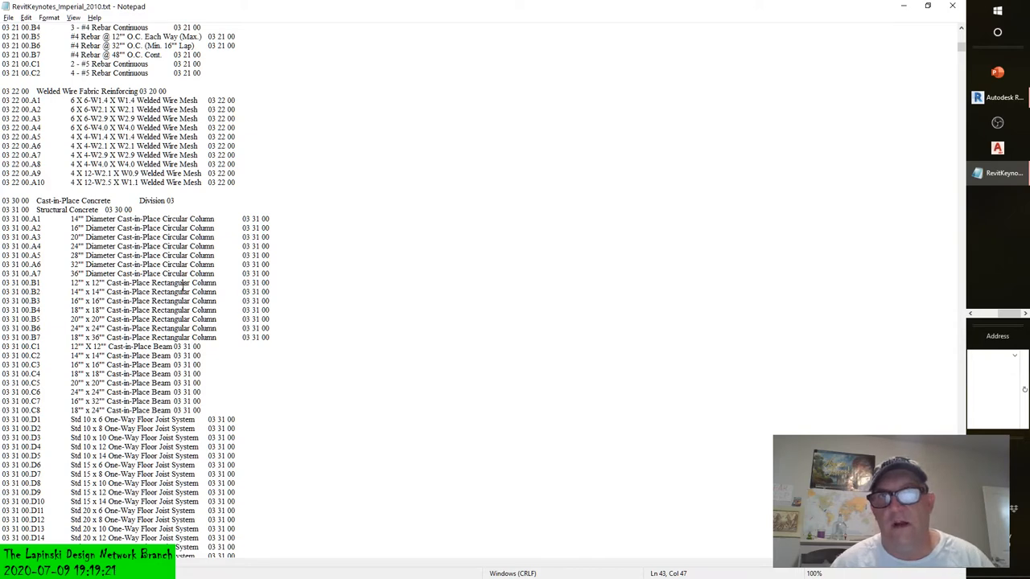
pyautogui.scroll(-3)
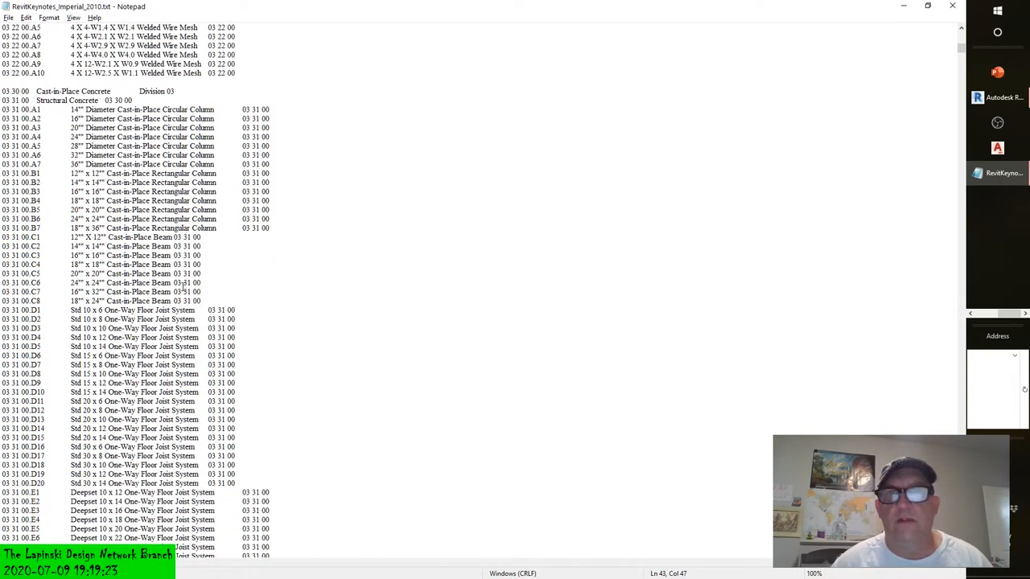
pyautogui.scroll(-3)
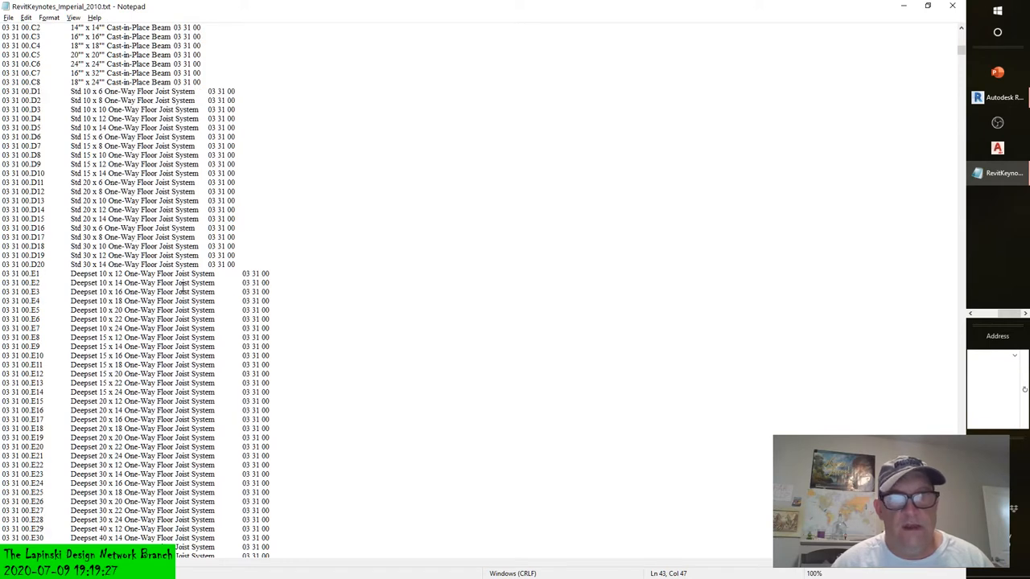
pyautogui.scroll(-3)
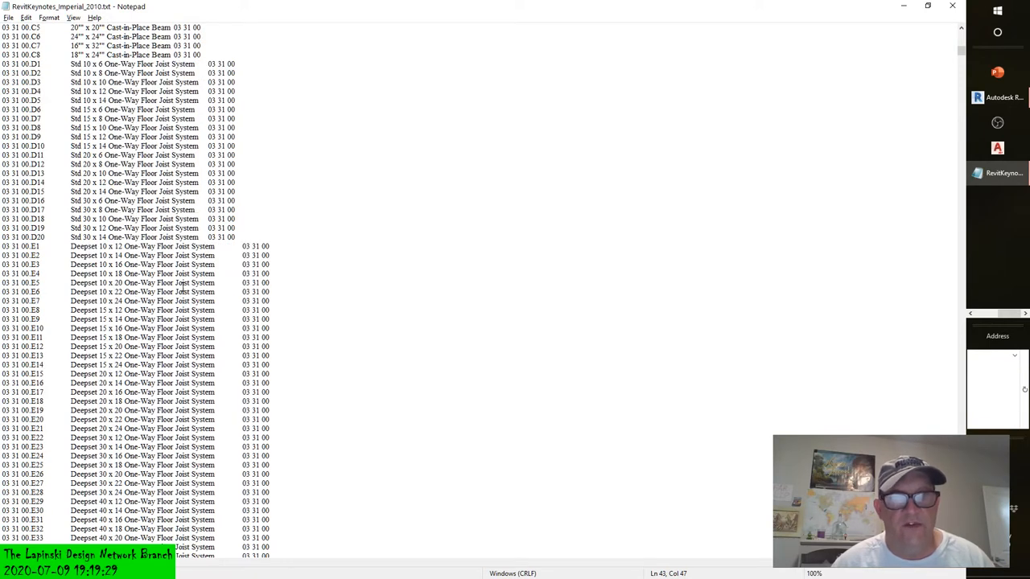
pyautogui.scroll(-3)
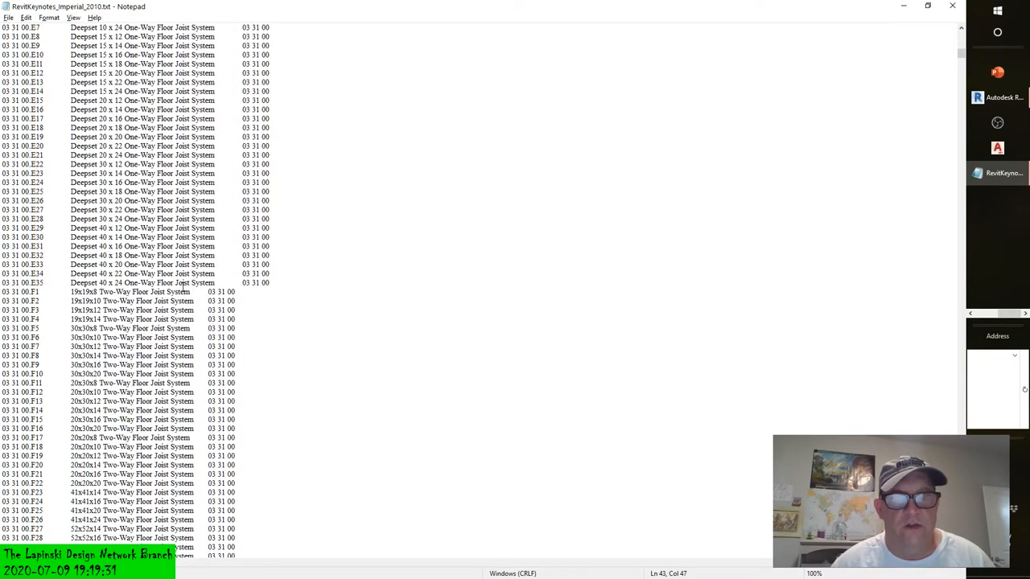
pyautogui.scroll(-3)
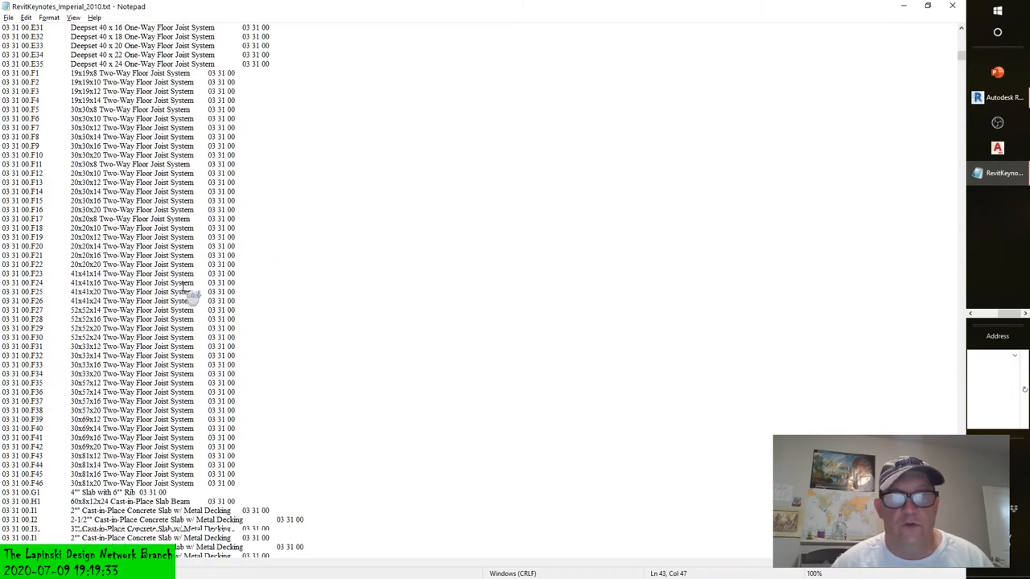
pyautogui.scroll(-3)
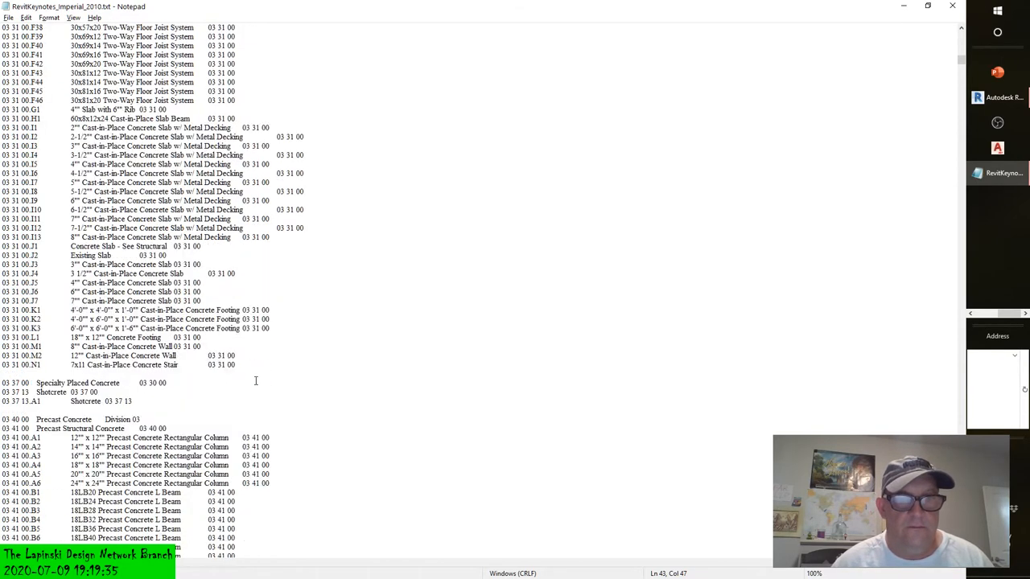
# Step: Scroll the keynote list through Division 04 masonry to the start of Division 05 Metals
pyautogui.scroll(-3)
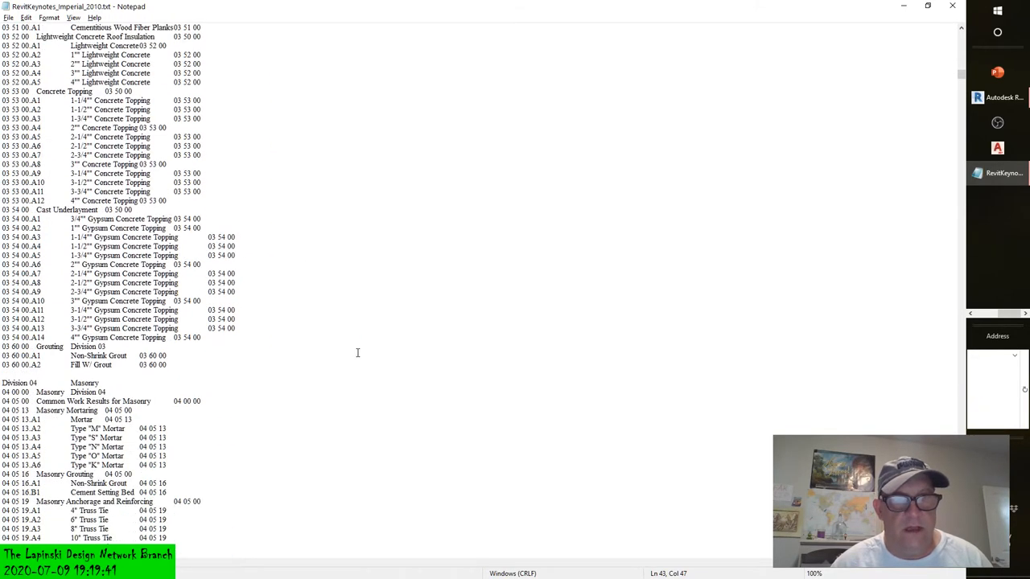
pyautogui.scroll(-3)
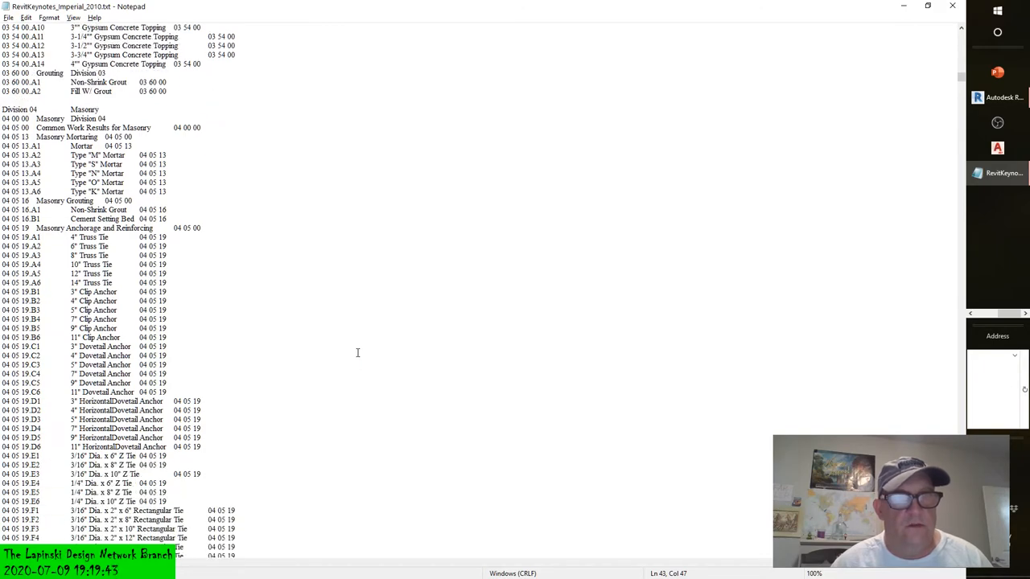
pyautogui.scroll(-3)
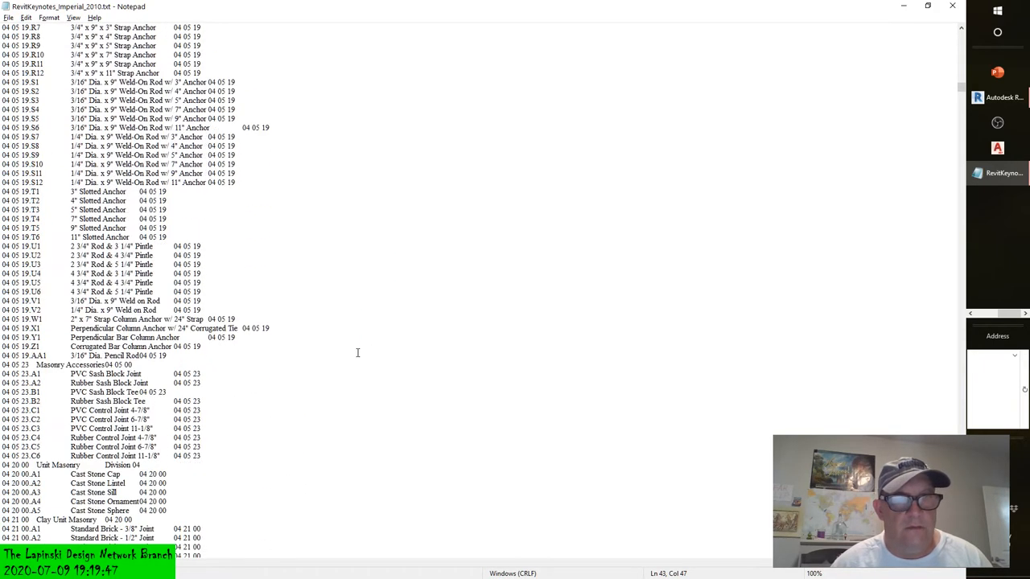
pyautogui.scroll(-3)
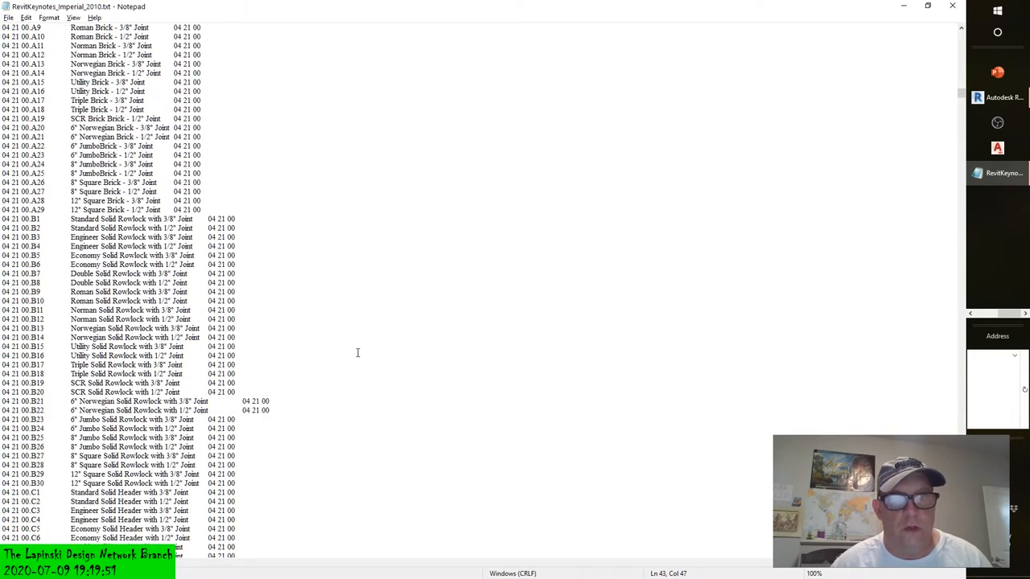
pyautogui.scroll(-3)
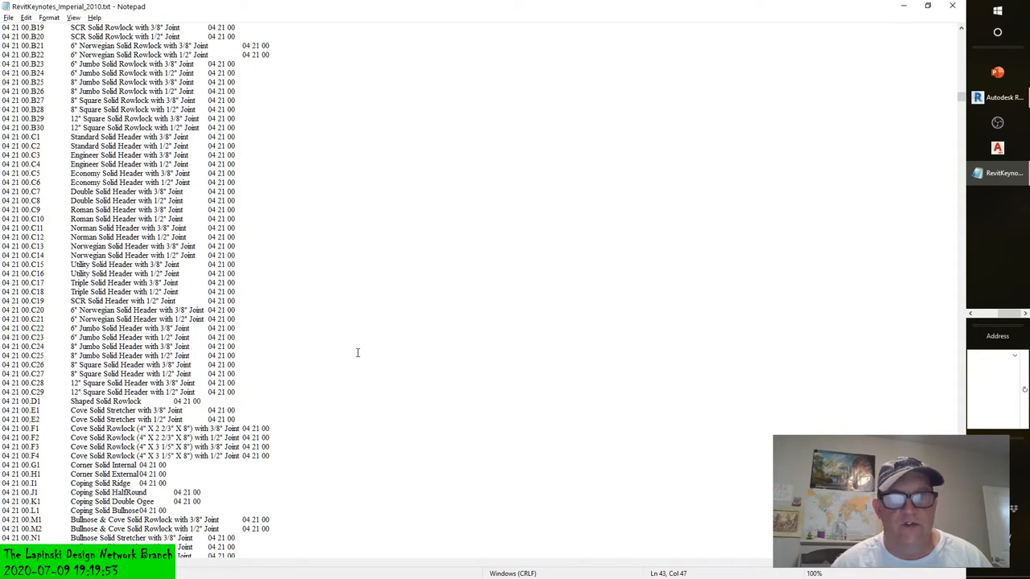
pyautogui.scroll(-3)
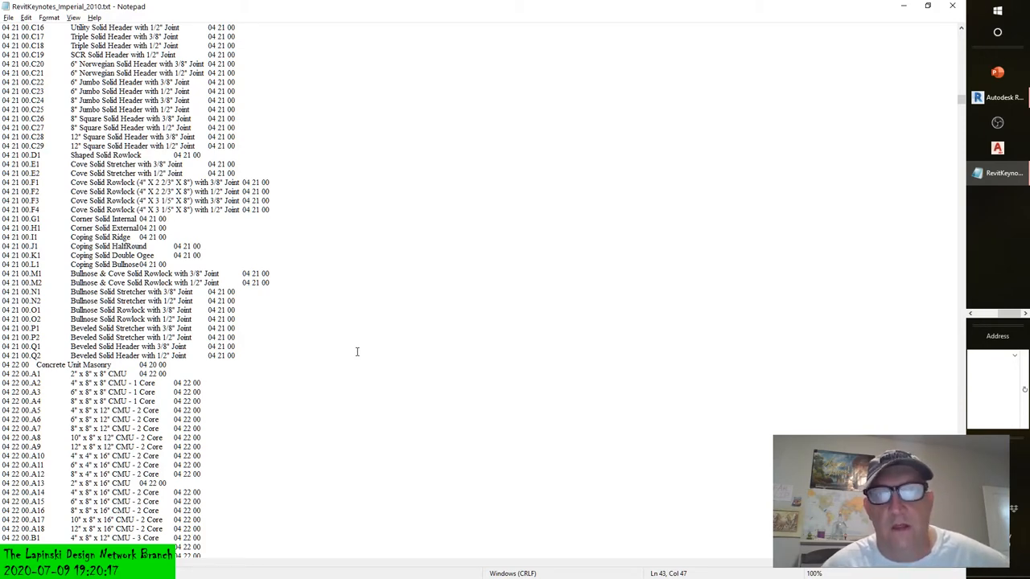
pyautogui.scroll(-3)
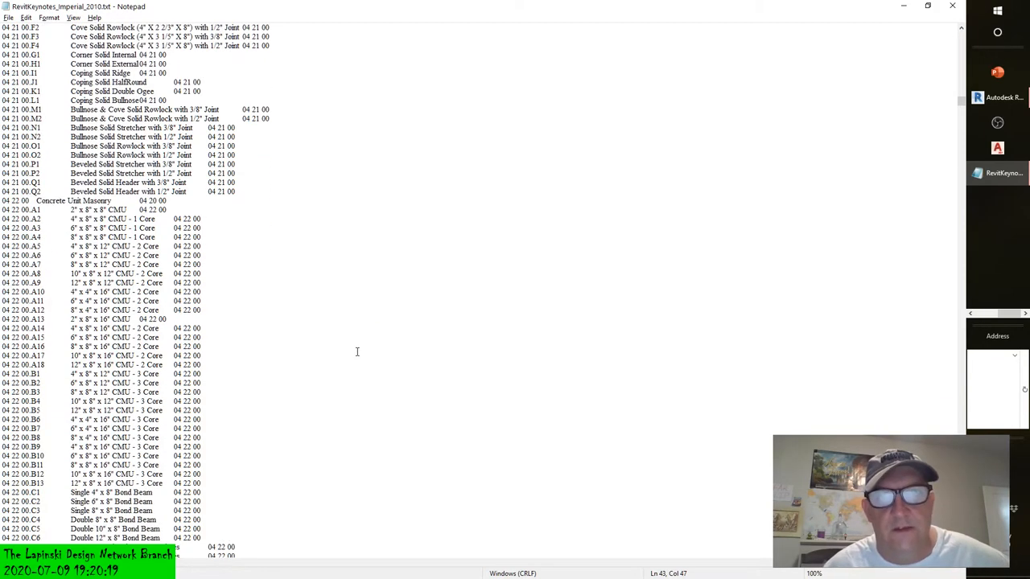
pyautogui.scroll(-3)
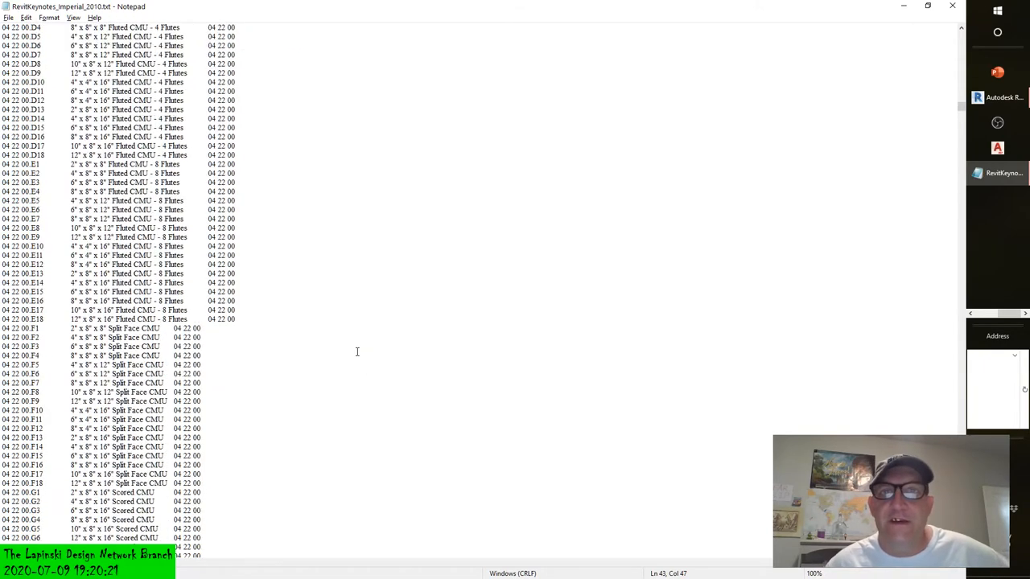
pyautogui.scroll(-3)
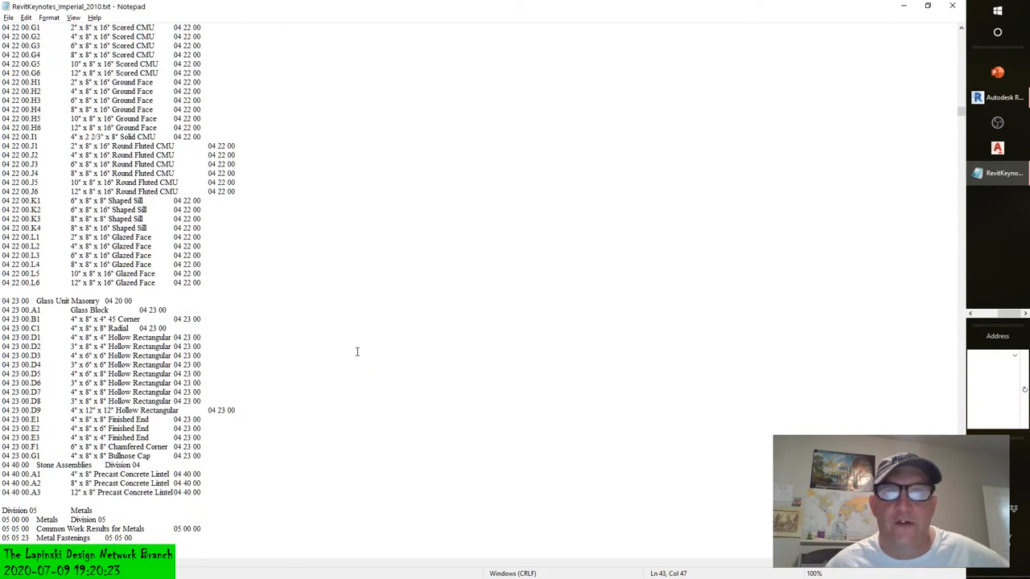
pyautogui.scroll(-3)
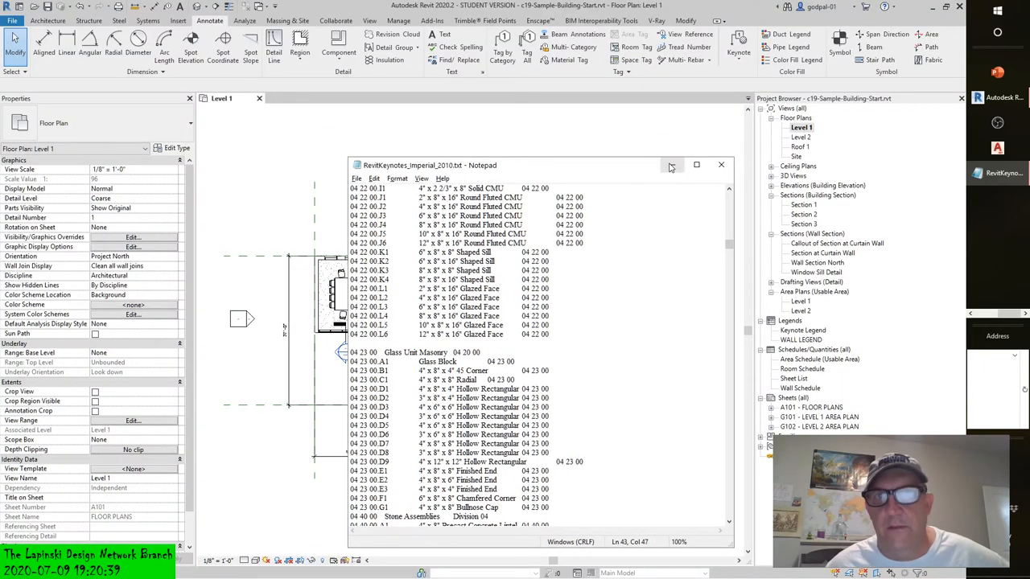
# Step: Focus the smaller Notepad window showing the 05 05 23 metal fastening bolt keynotes
pyautogui.click(721, 165)
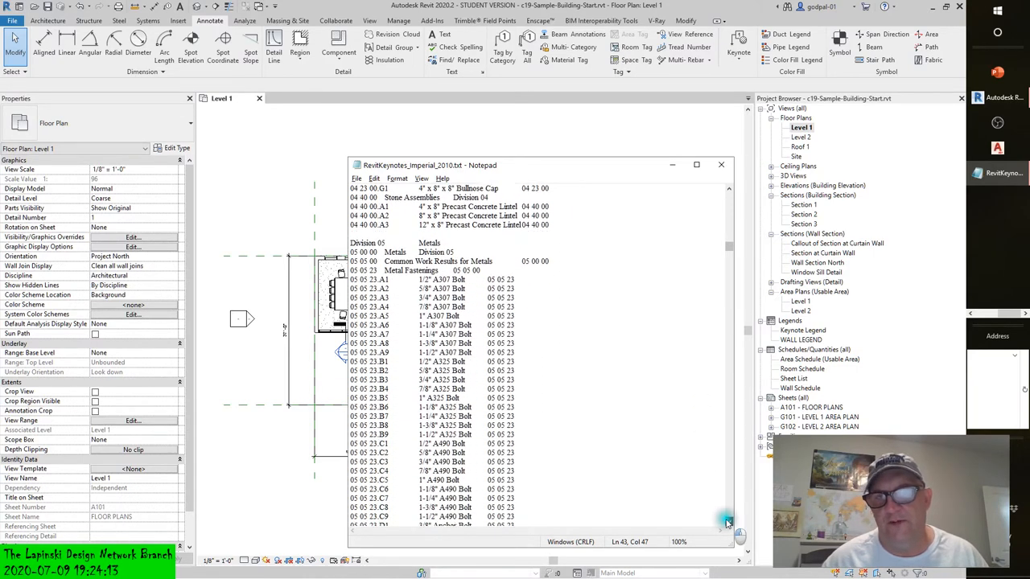
# Step: Scroll down through the 05 12 00 wide-flange W-shape keynote lines
pyautogui.click(727, 523)
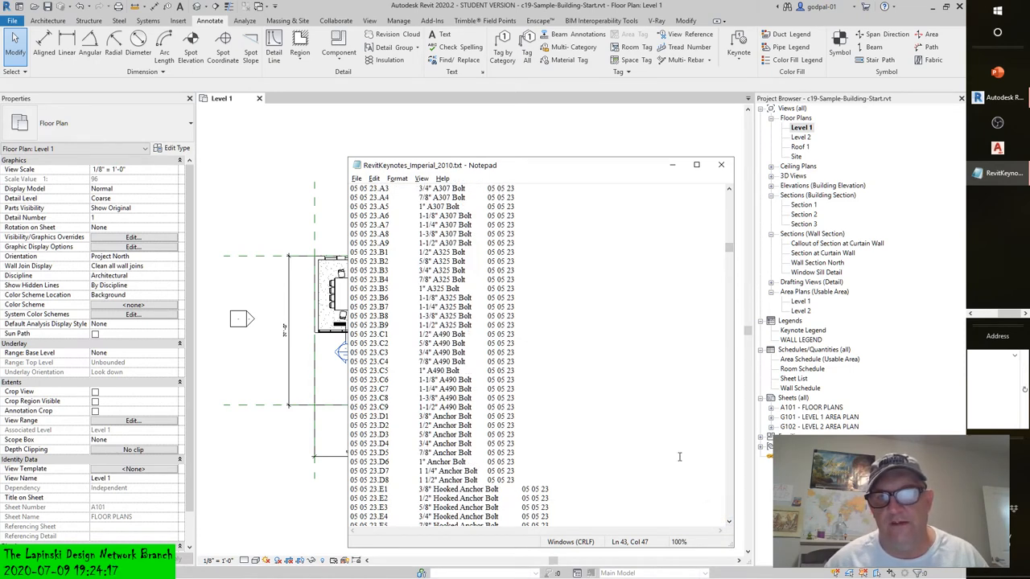
pyautogui.scroll(-3)
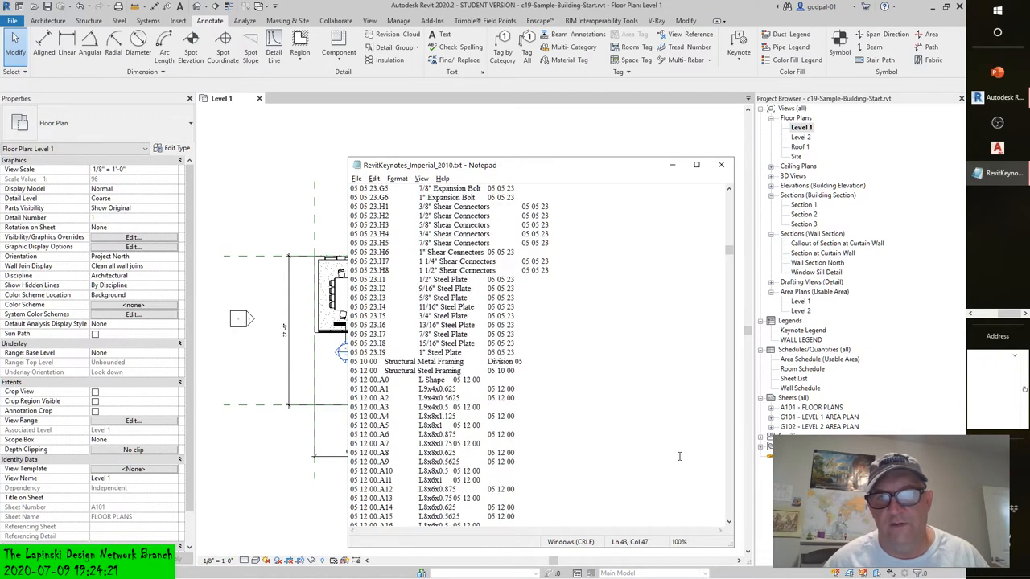
pyautogui.scroll(-3)
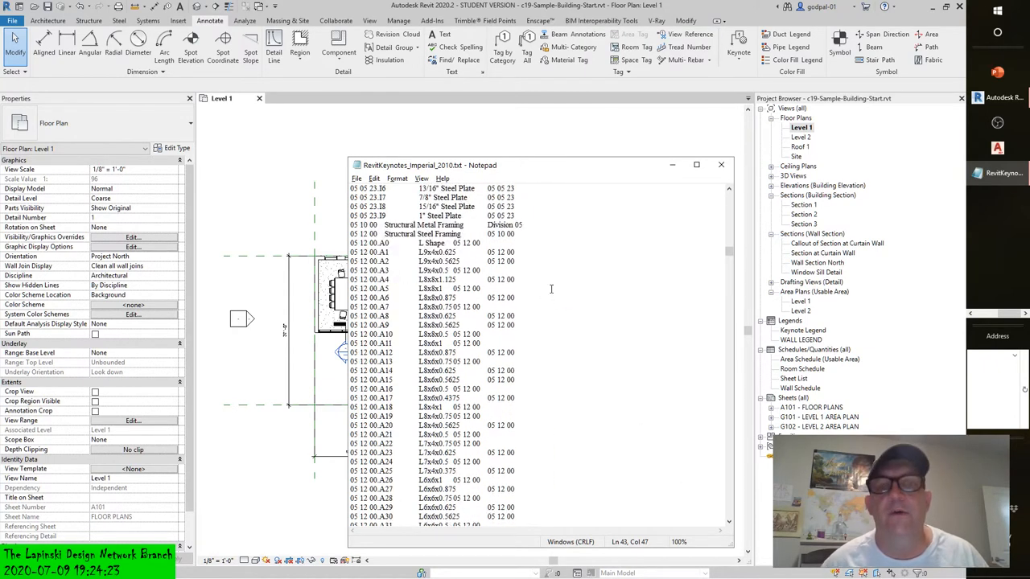
pyautogui.scroll(-3)
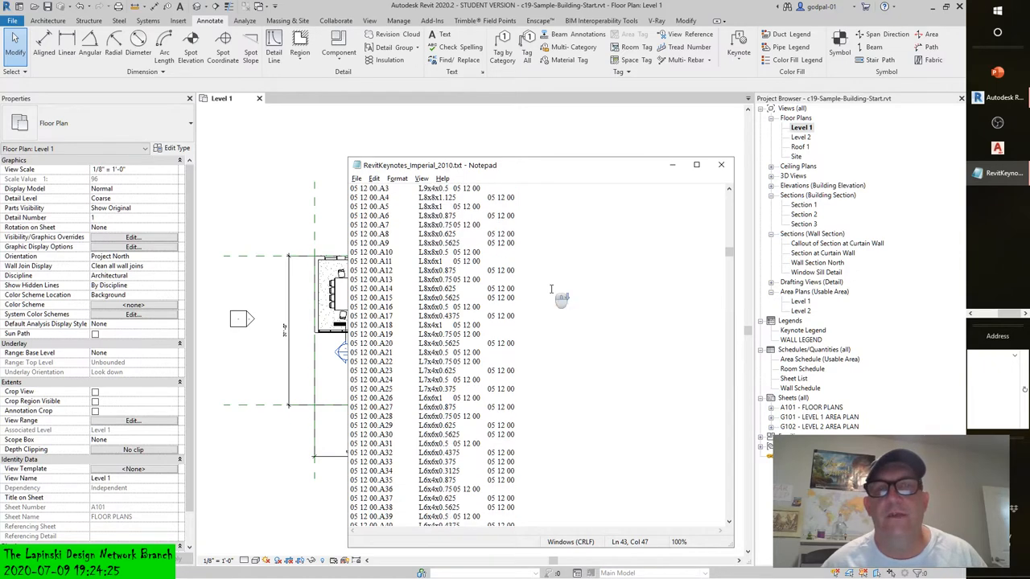
pyautogui.scroll(-3)
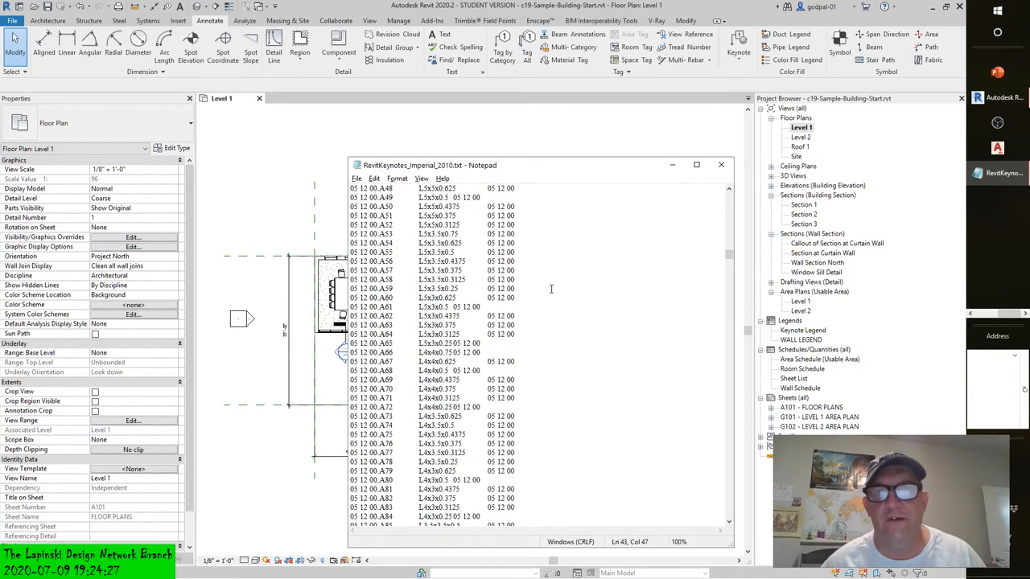
pyautogui.scroll(-3)
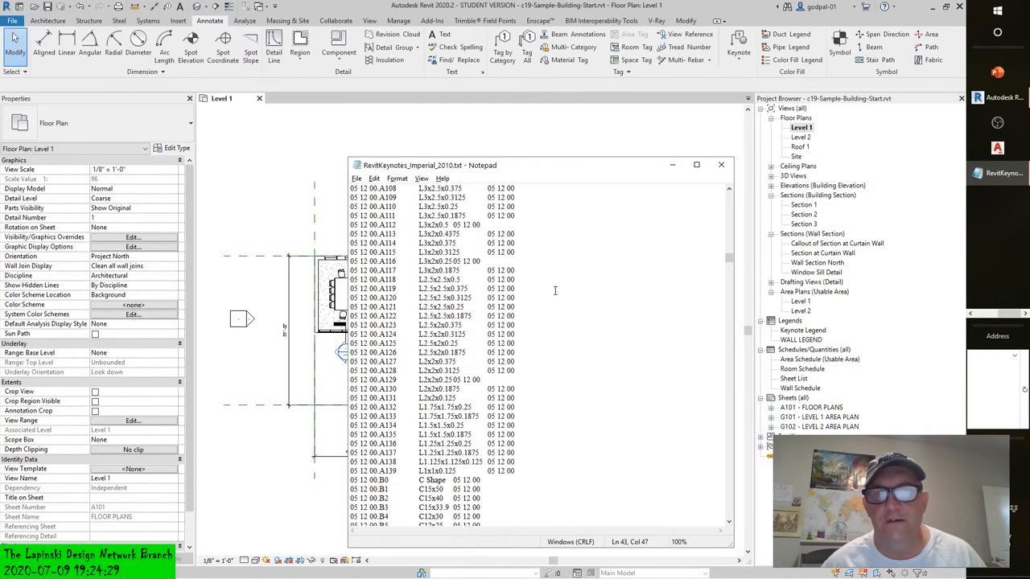
pyautogui.scroll(-3)
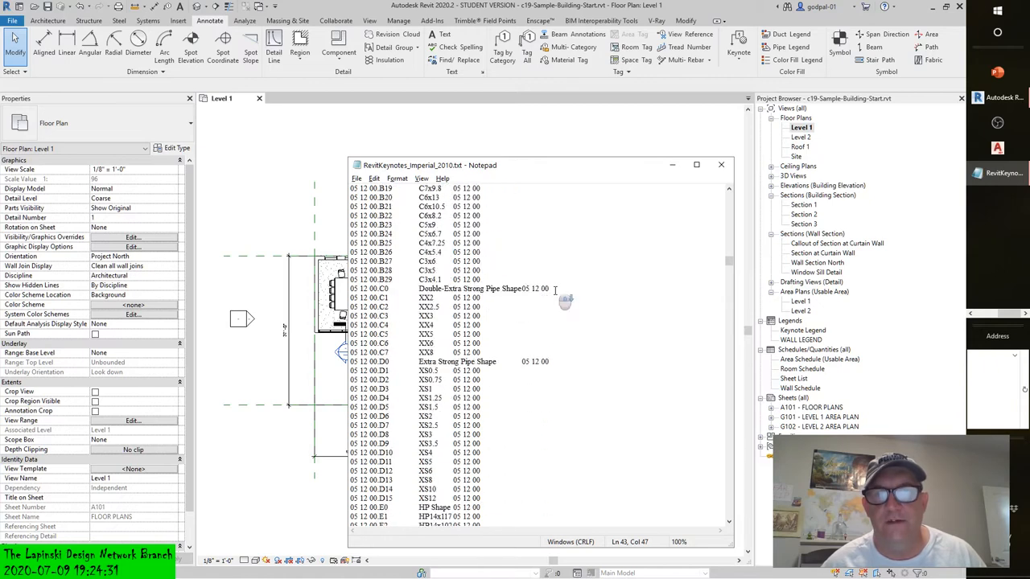
pyautogui.scroll(-3)
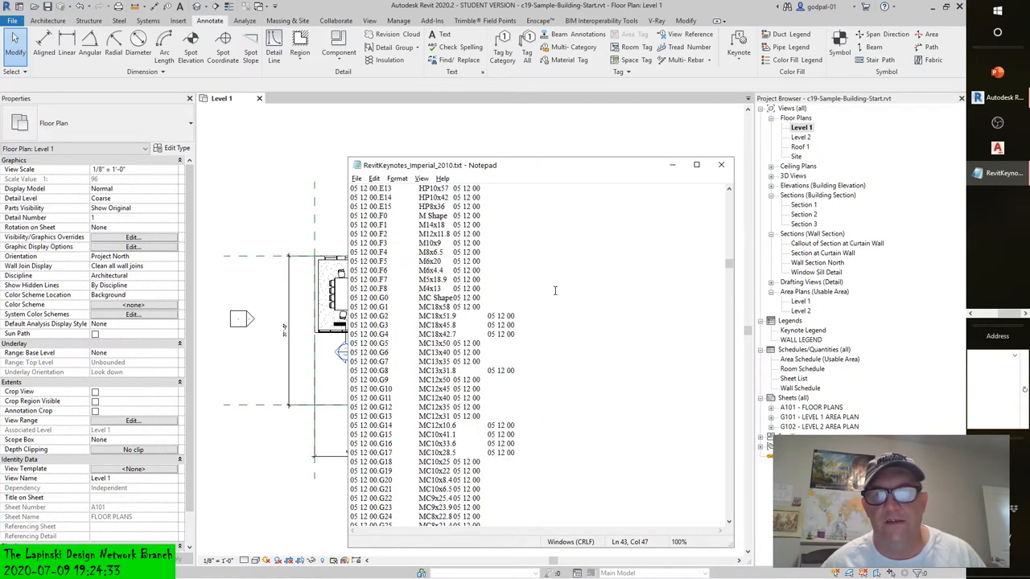
pyautogui.scroll(-3)
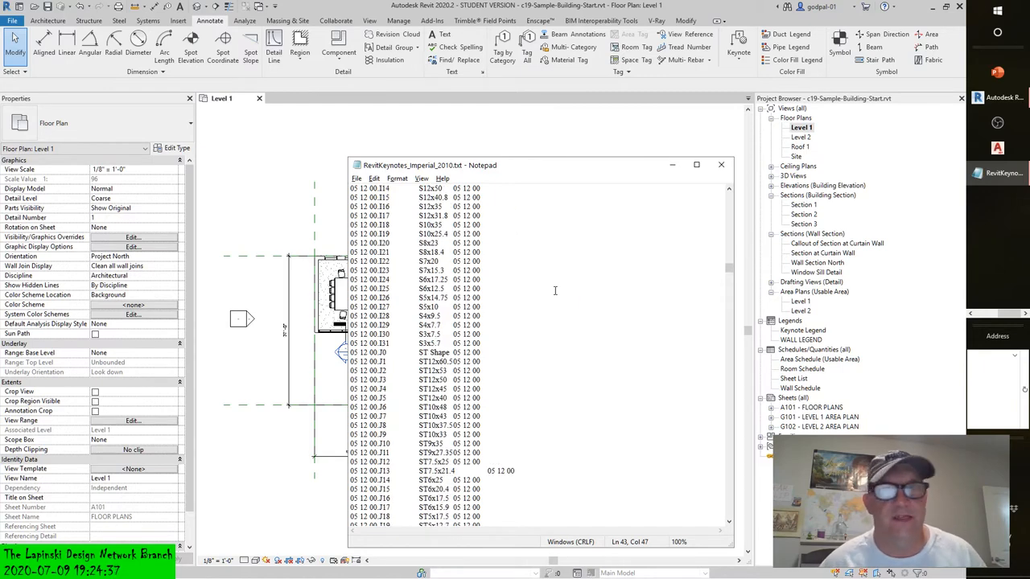
pyautogui.scroll(-3)
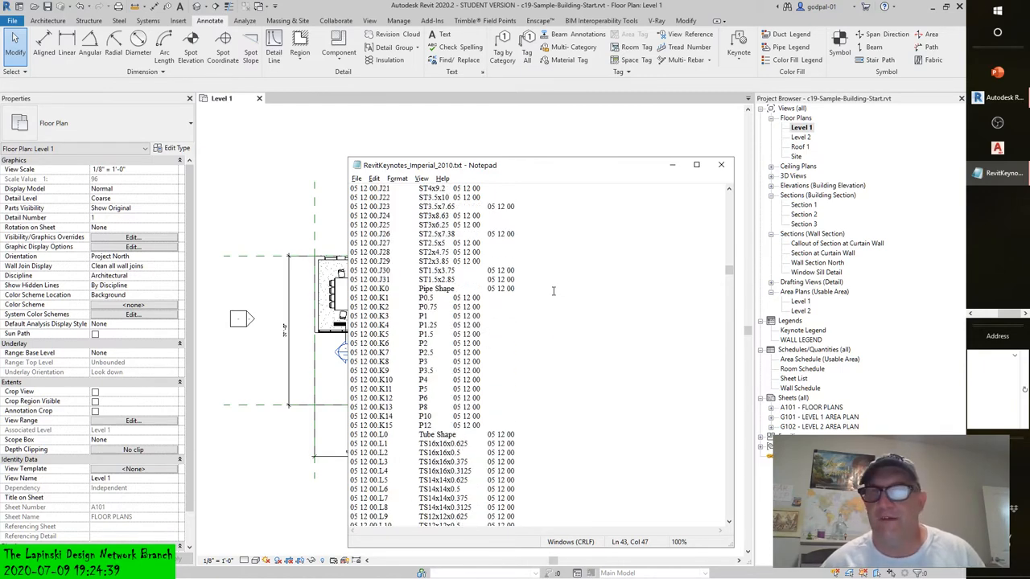
pyautogui.scroll(-3)
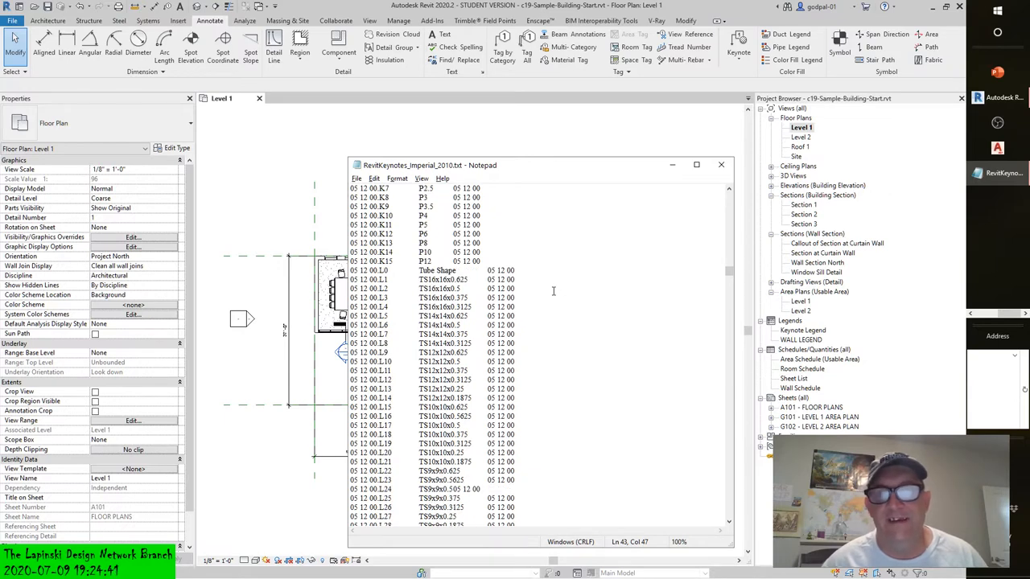
pyautogui.scroll(-3)
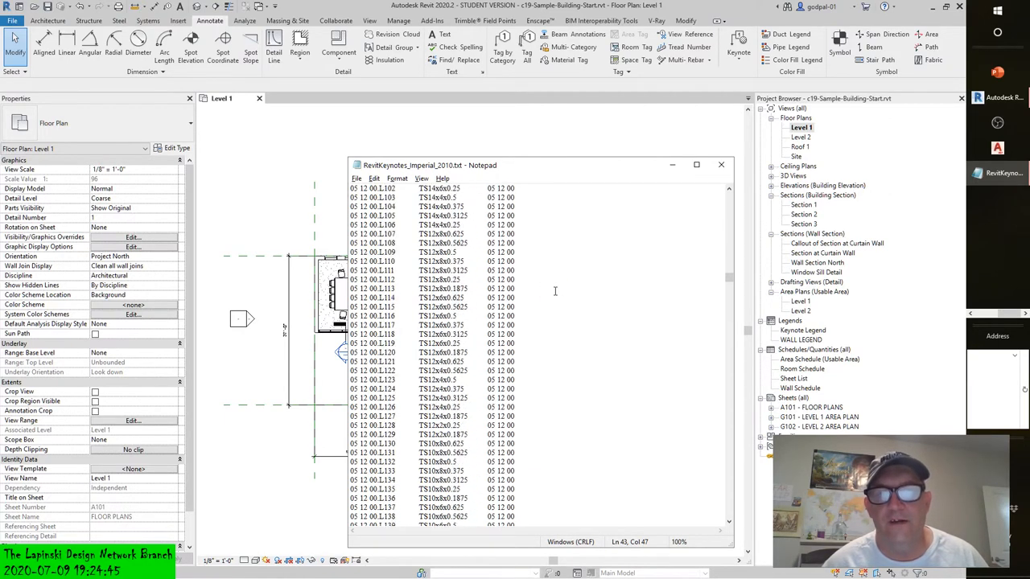
pyautogui.scroll(-3)
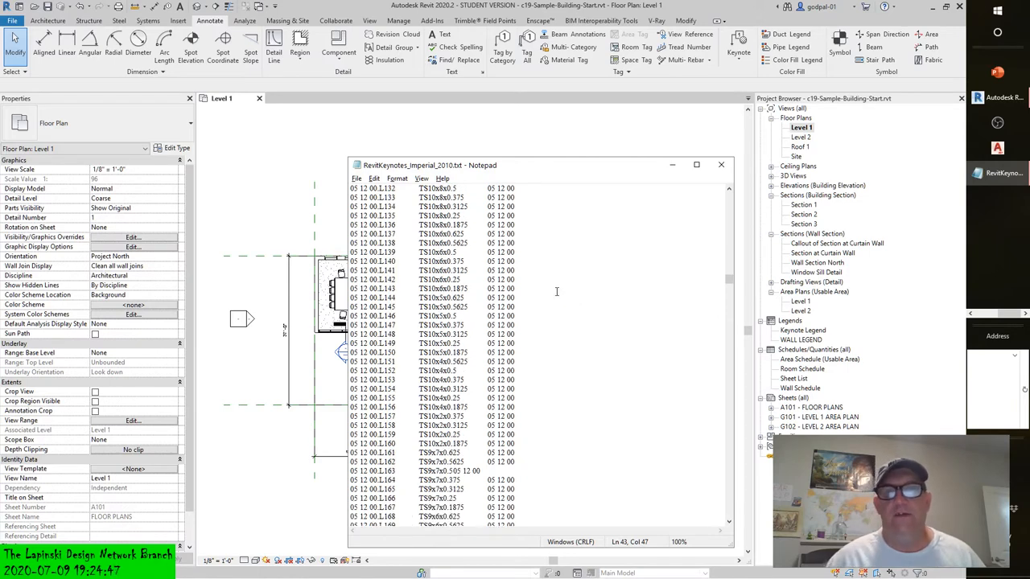
pyautogui.scroll(-3)
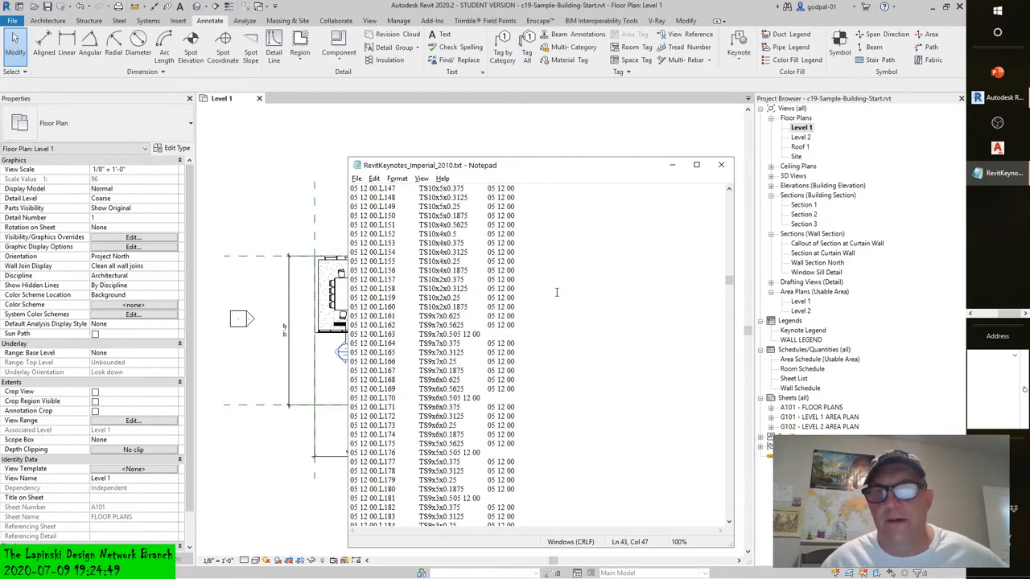
pyautogui.scroll(-3)
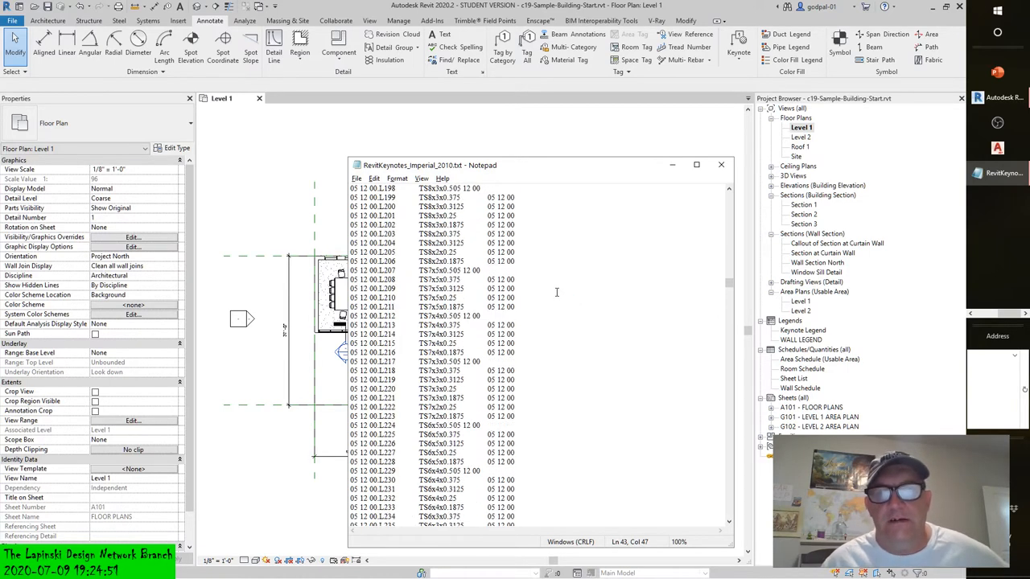
pyautogui.scroll(-3)
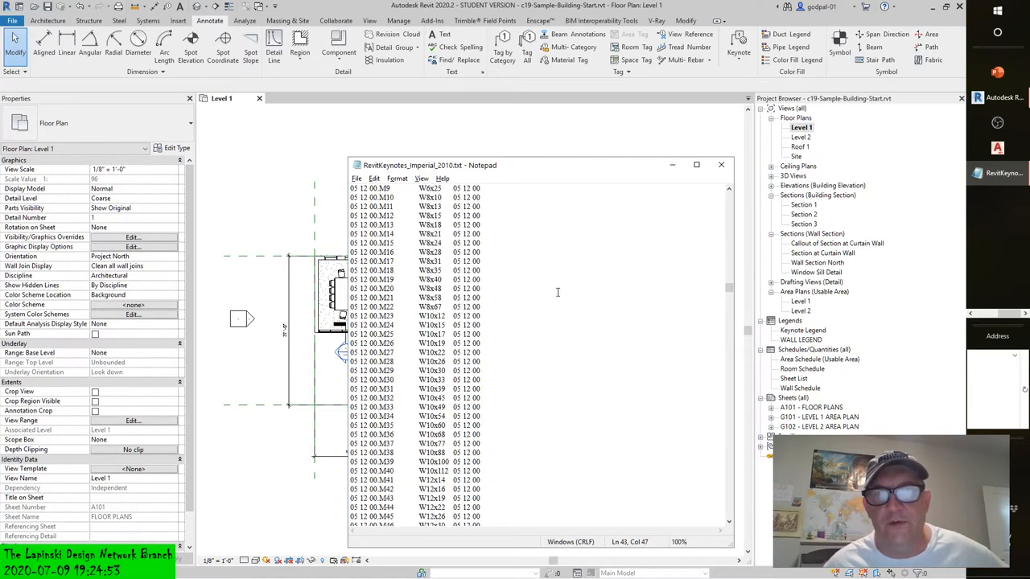
pyautogui.scroll(-3)
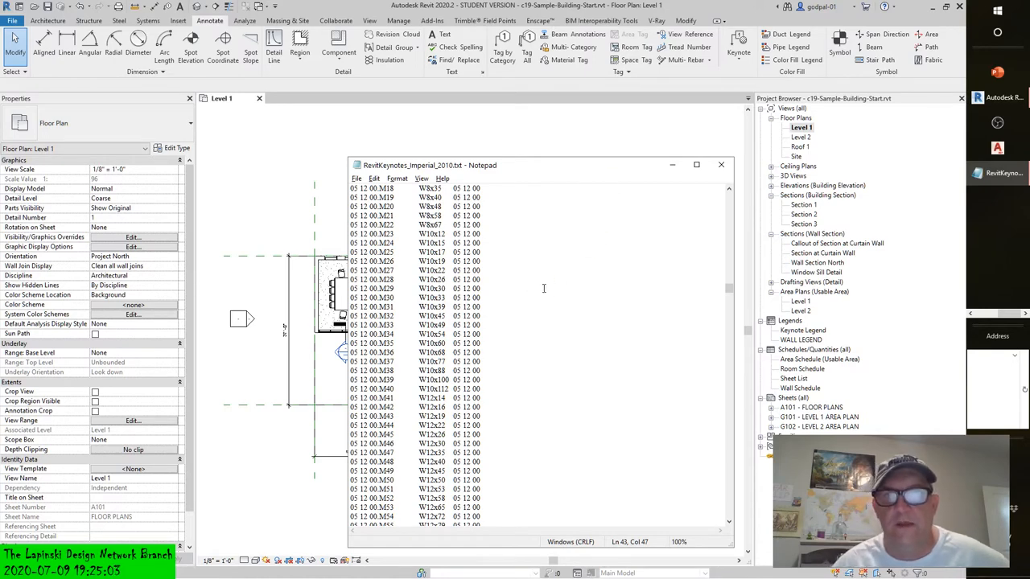
pyautogui.scroll(-3)
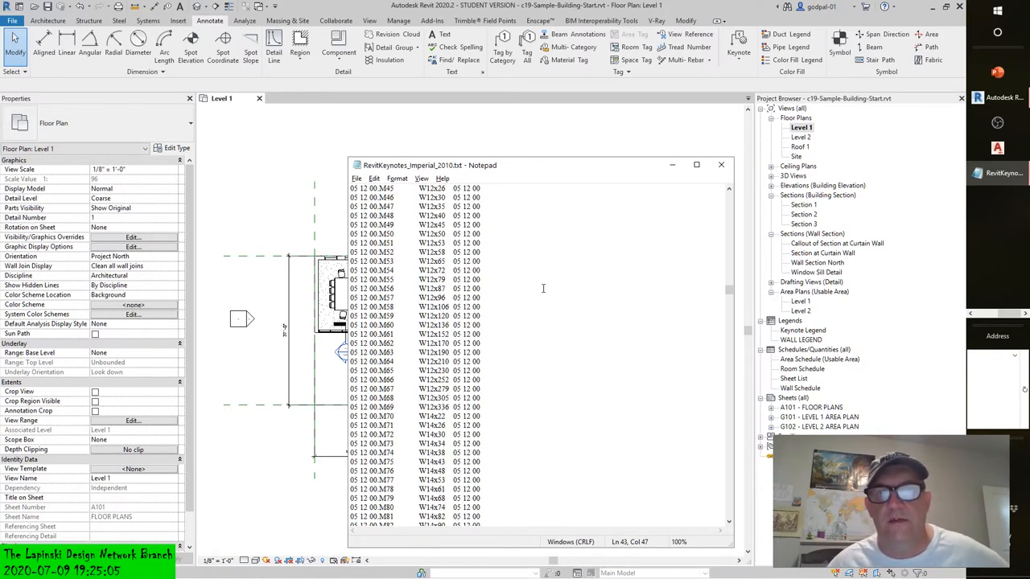
pyautogui.scroll(-3)
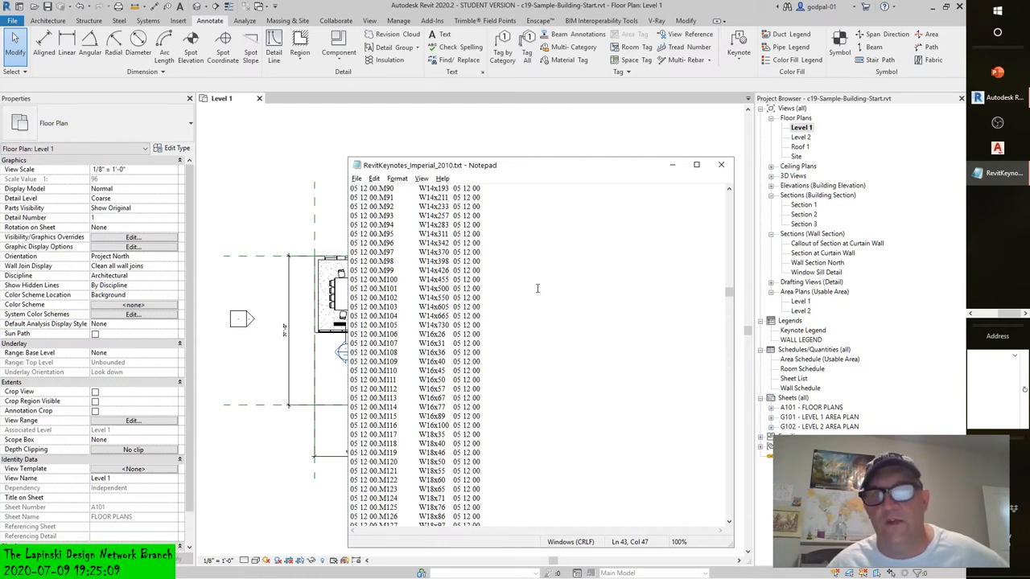
# Step: Select a W-shape keynote line, then continue down to the WT tee section codes
pyautogui.doubleClick(435, 280)
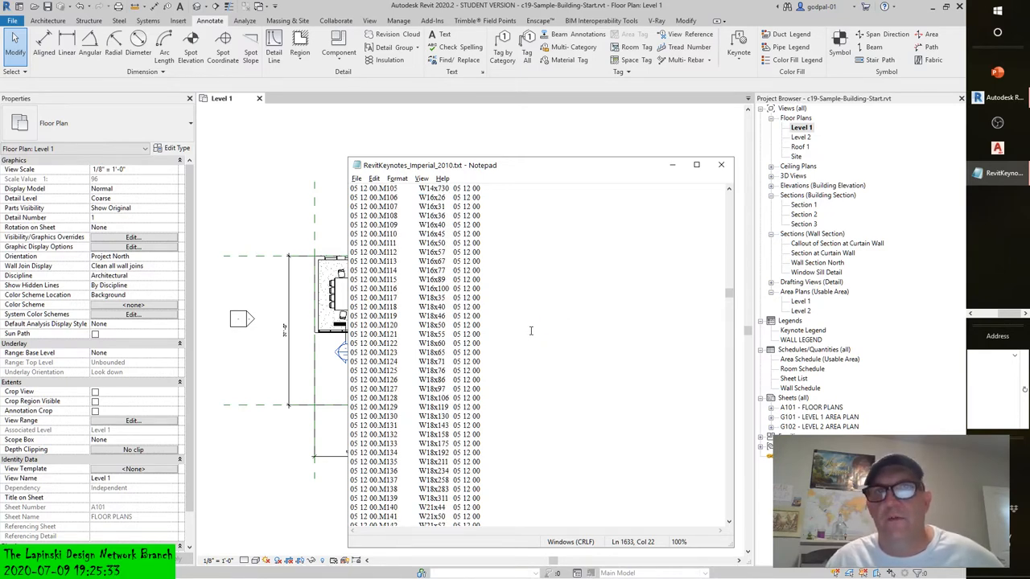
pyautogui.scroll(-3)
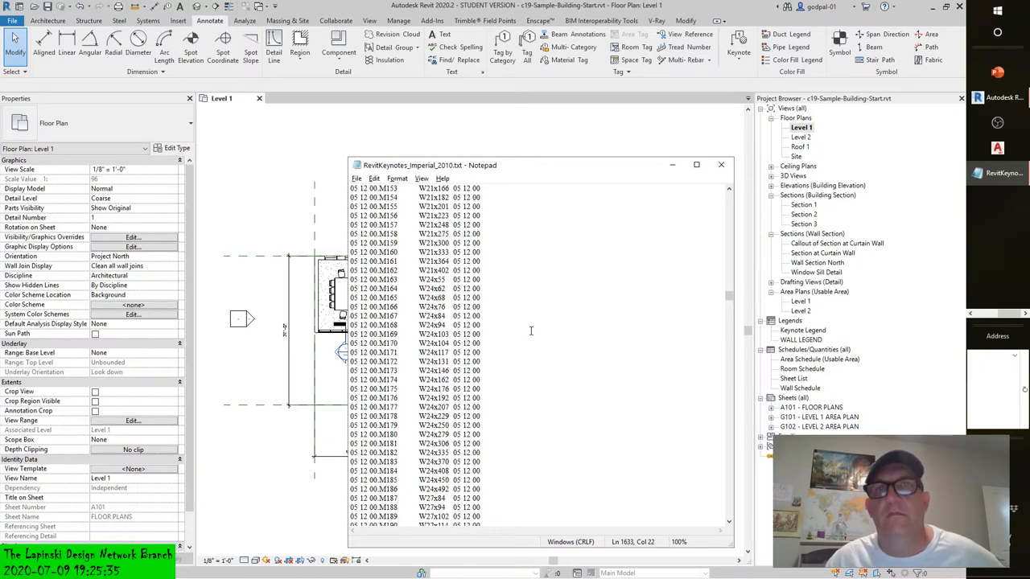
pyautogui.scroll(-3)
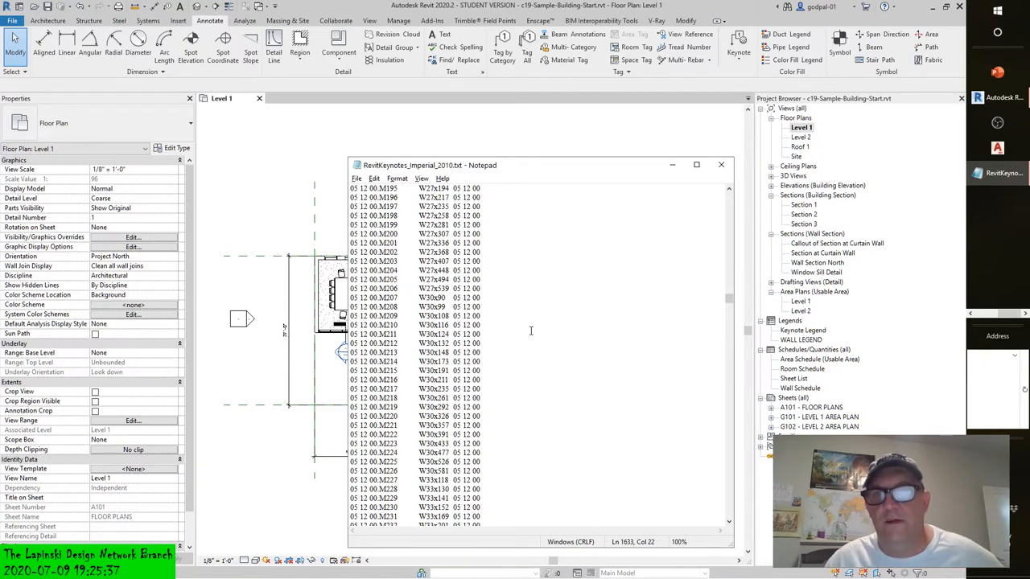
pyautogui.scroll(-3)
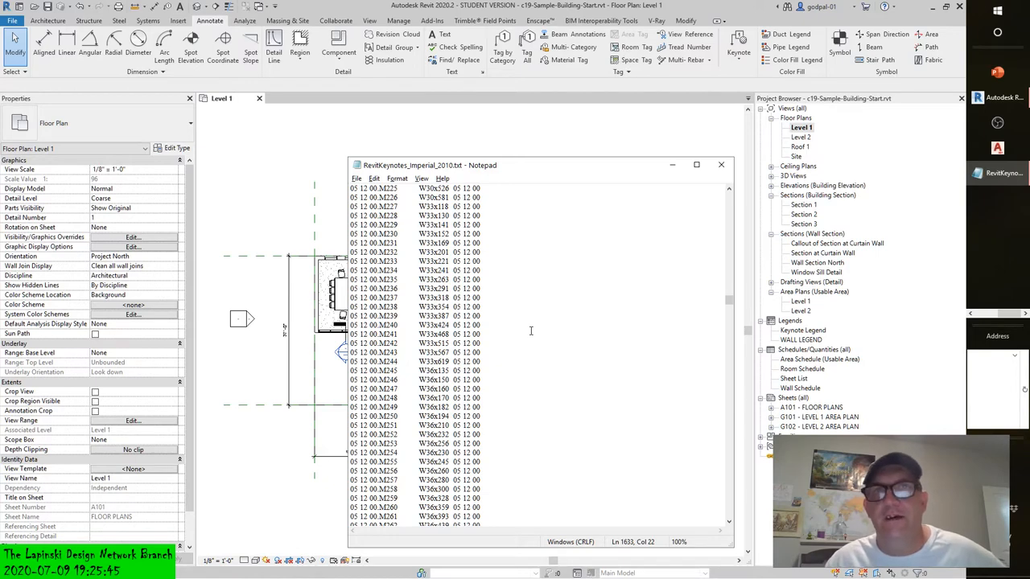
pyautogui.scroll(-3)
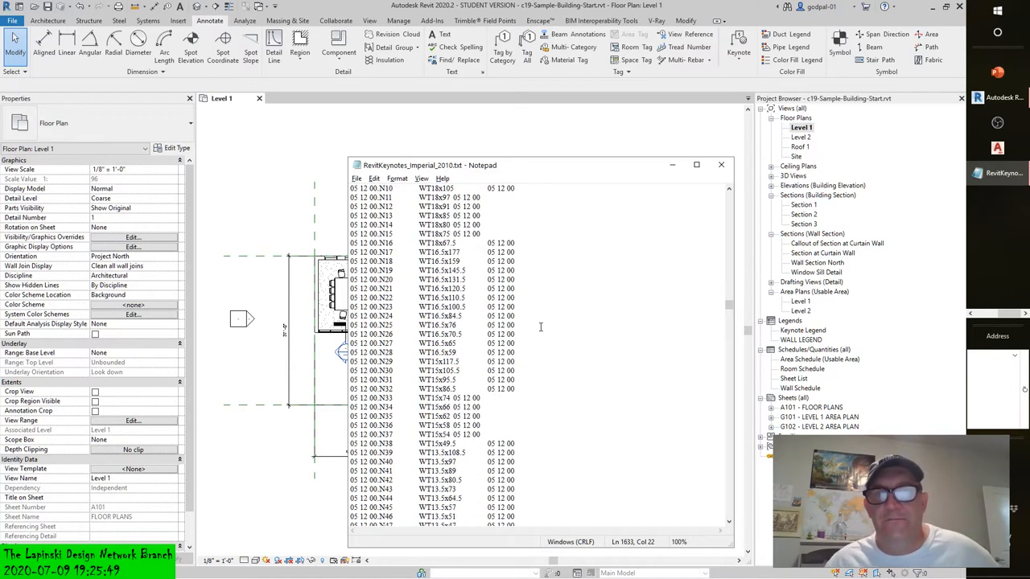
# Step: Scroll past 05 12 23 and 05 31 00 roof decks to 05 40 00 Cold-Formed Metal Framing
pyautogui.scroll(-3)
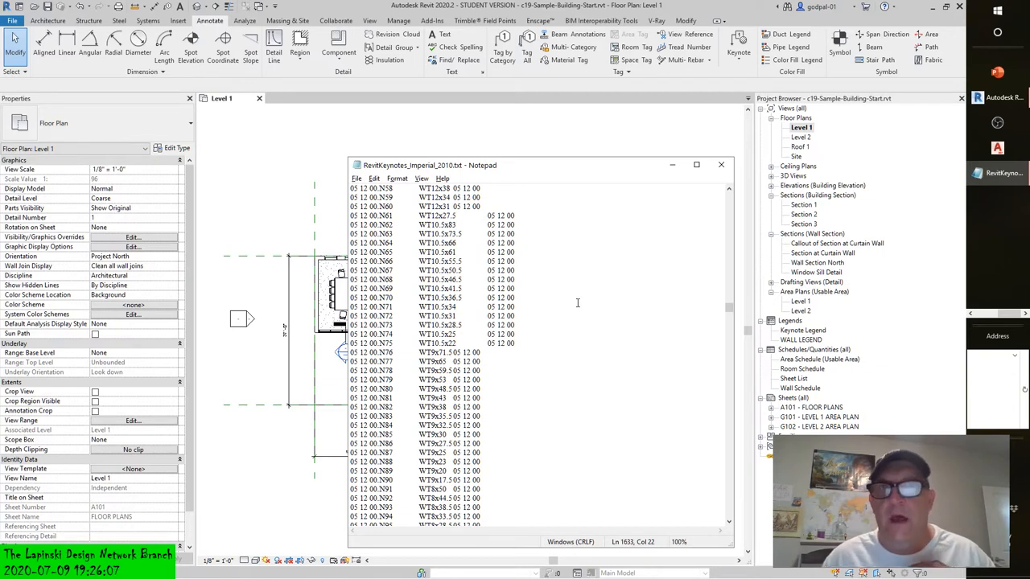
pyautogui.moveTo(589, 291)
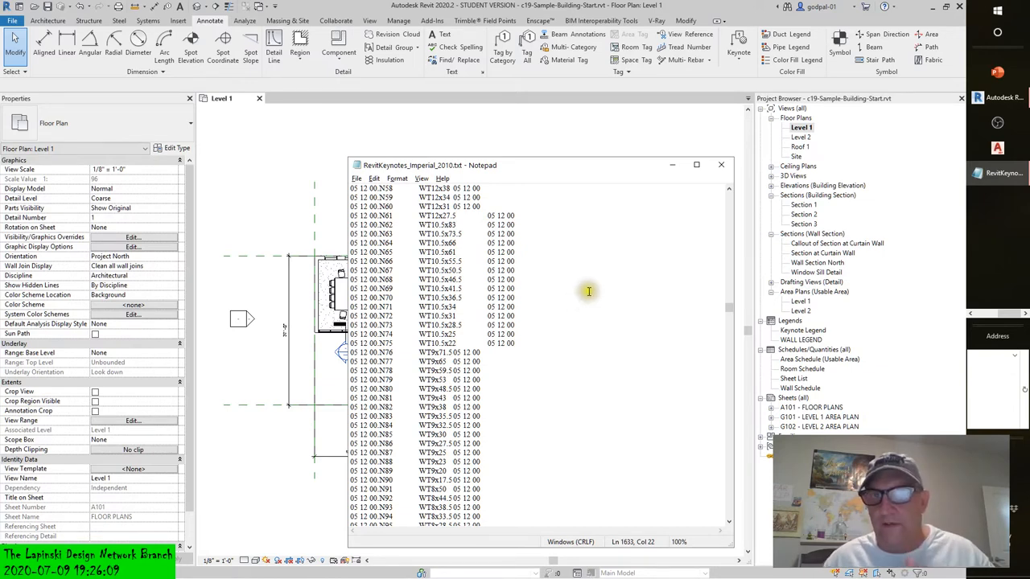
pyautogui.scroll(-3)
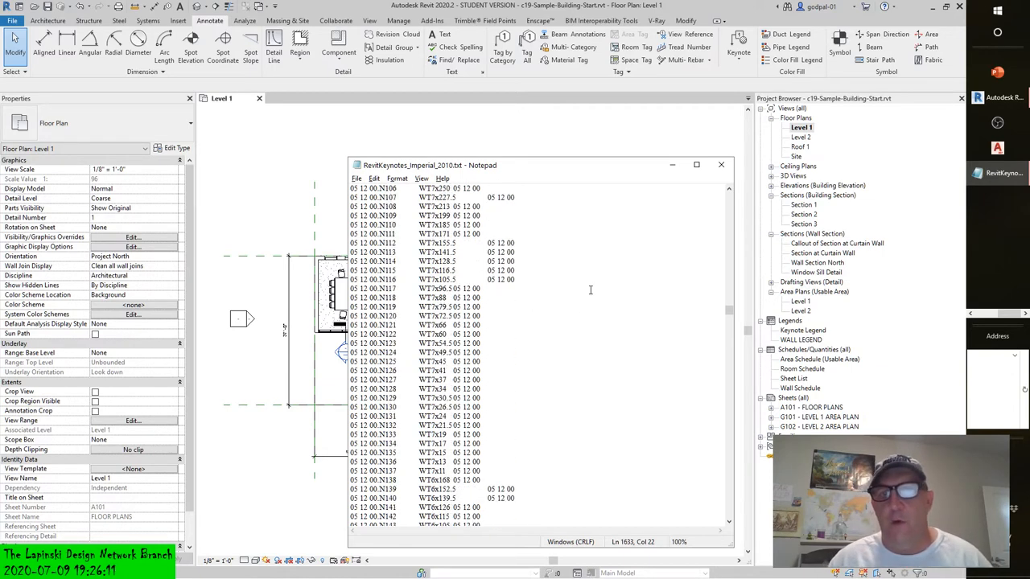
pyautogui.scroll(-3)
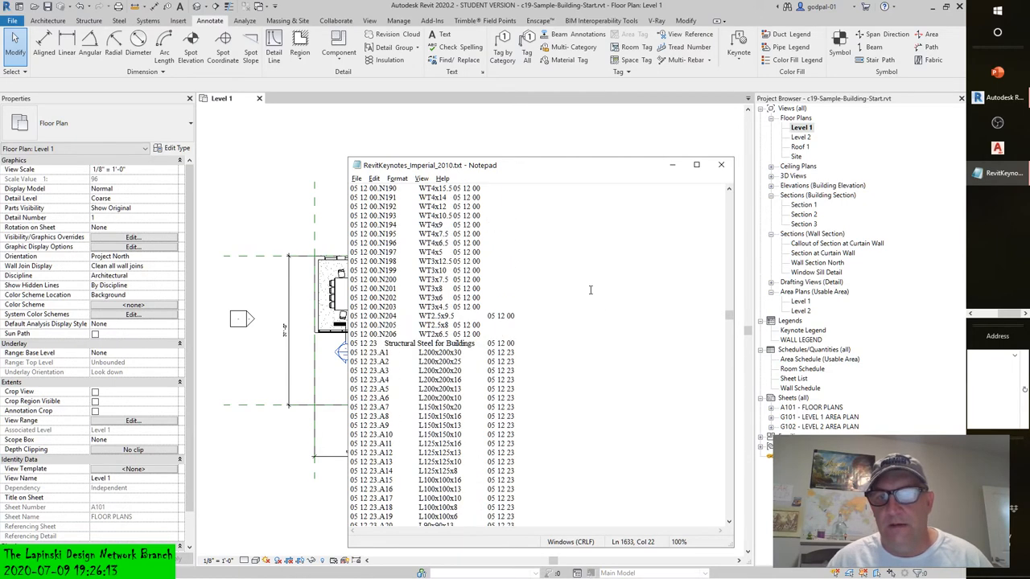
pyautogui.scroll(-3)
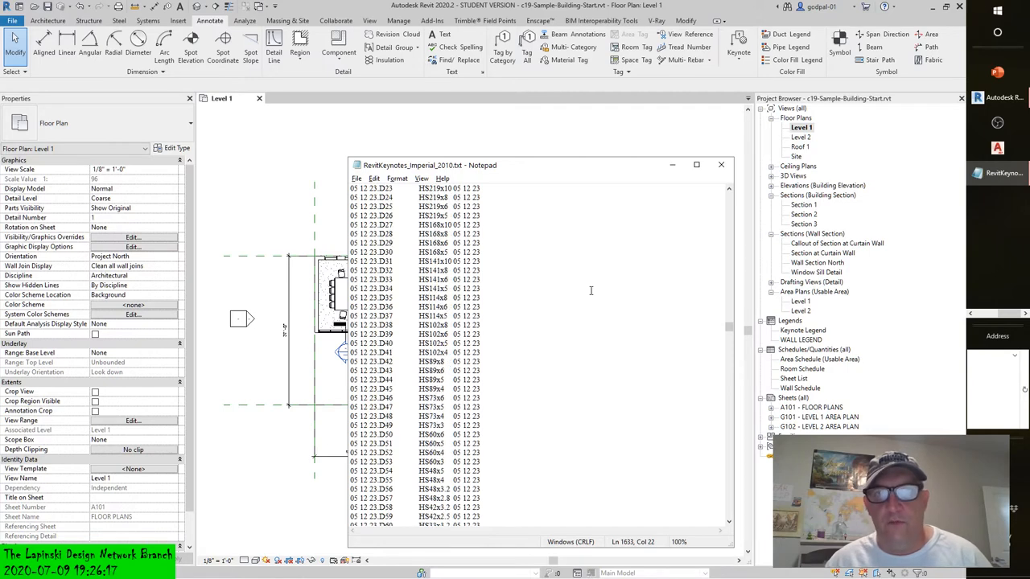
pyautogui.scroll(-3)
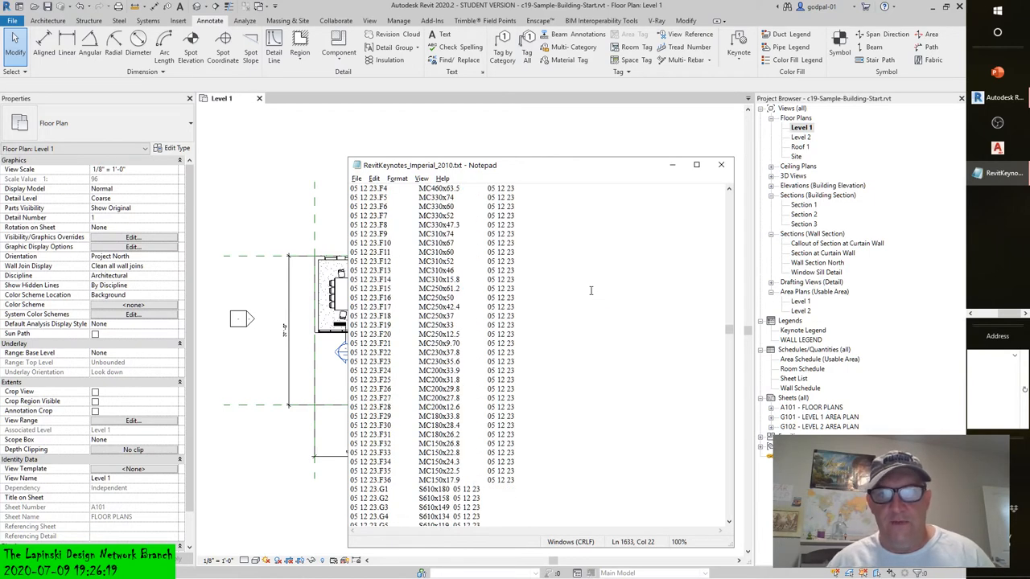
pyautogui.scroll(-3)
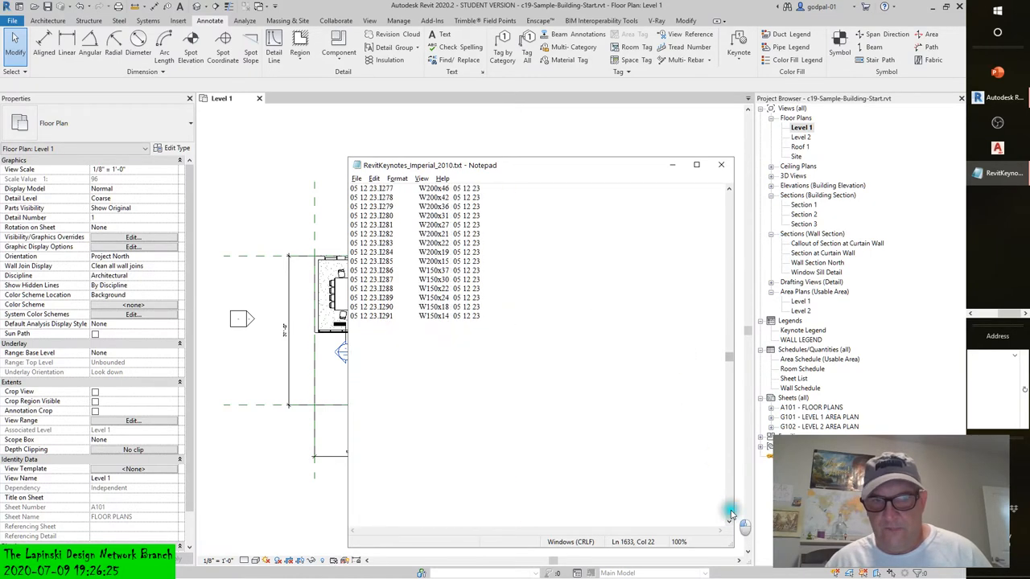
pyautogui.scroll(-3)
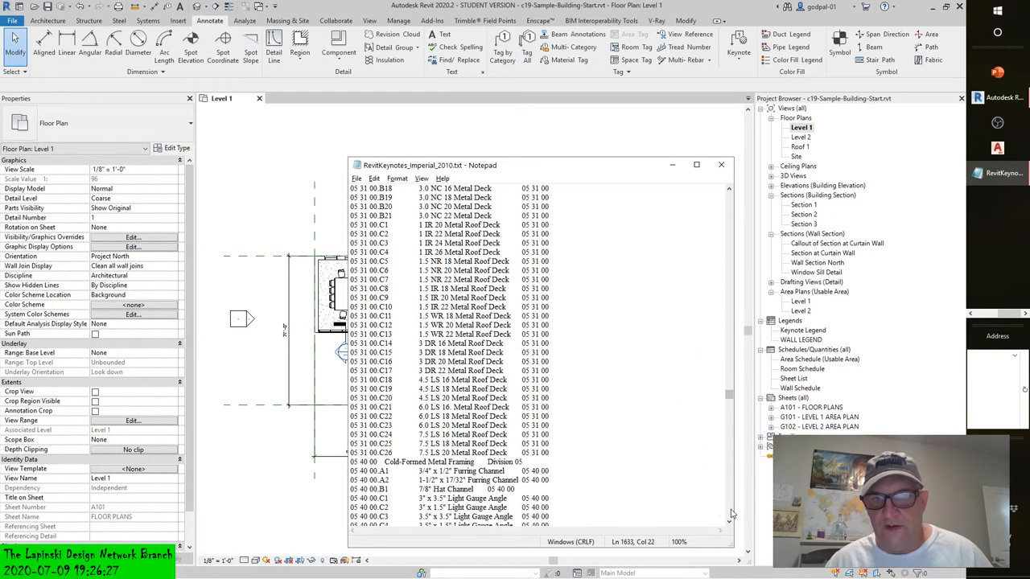
pyautogui.scroll(-3)
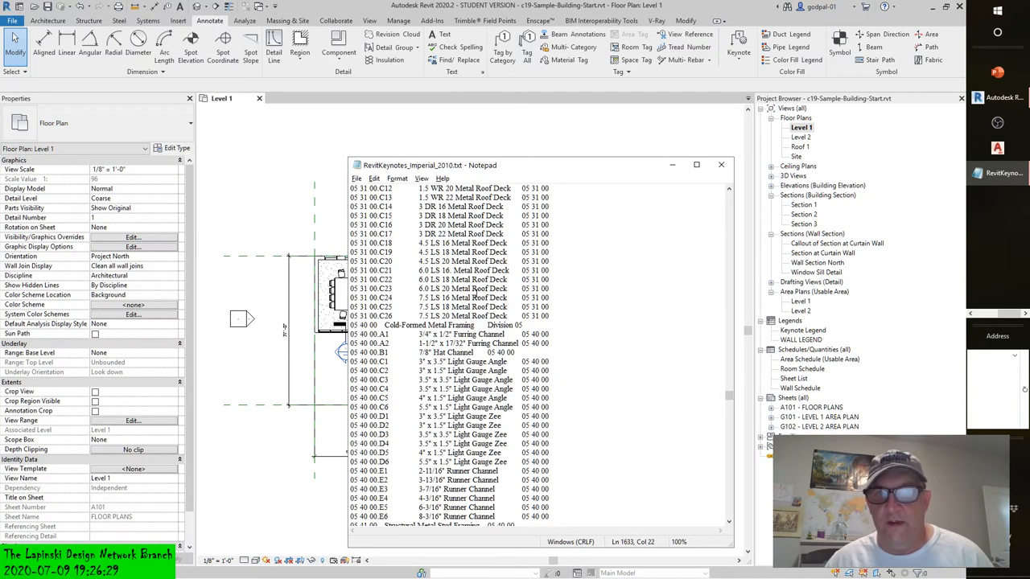
pyautogui.scroll(-3)
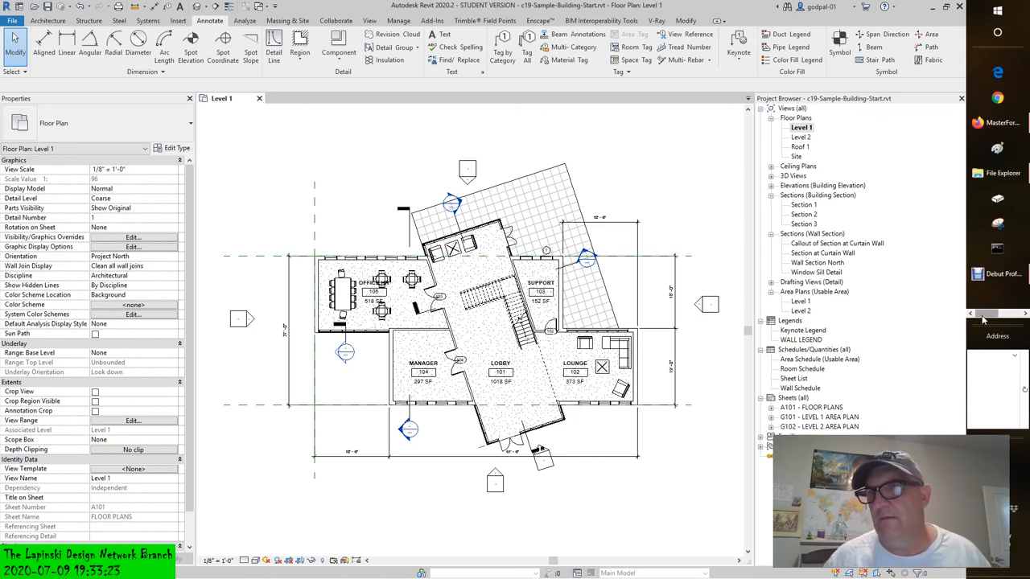
# Step: Switch to Revit's Level 1 floor plan showing the office, lobby and lounge rooms
pyautogui.click(998, 274)
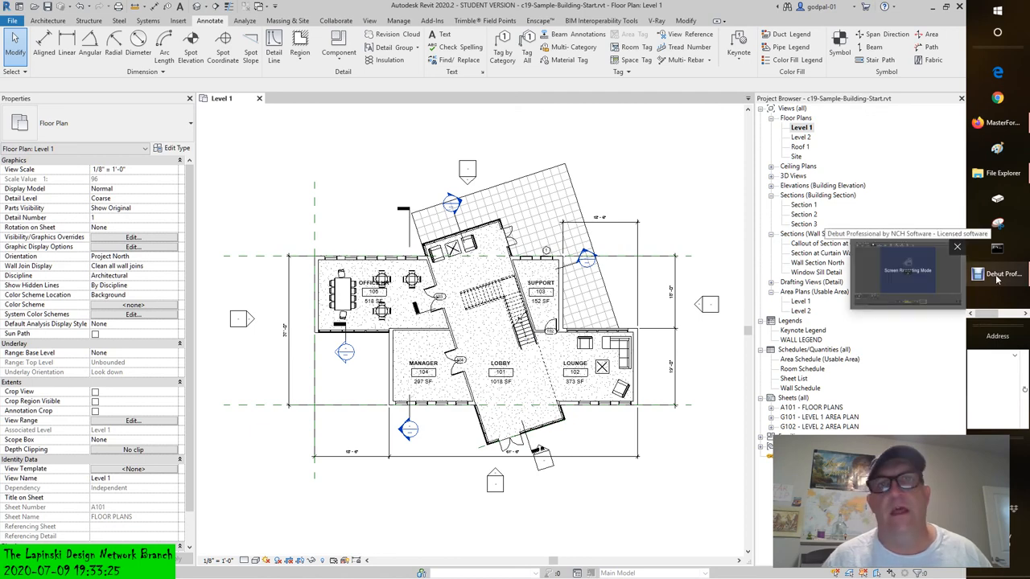